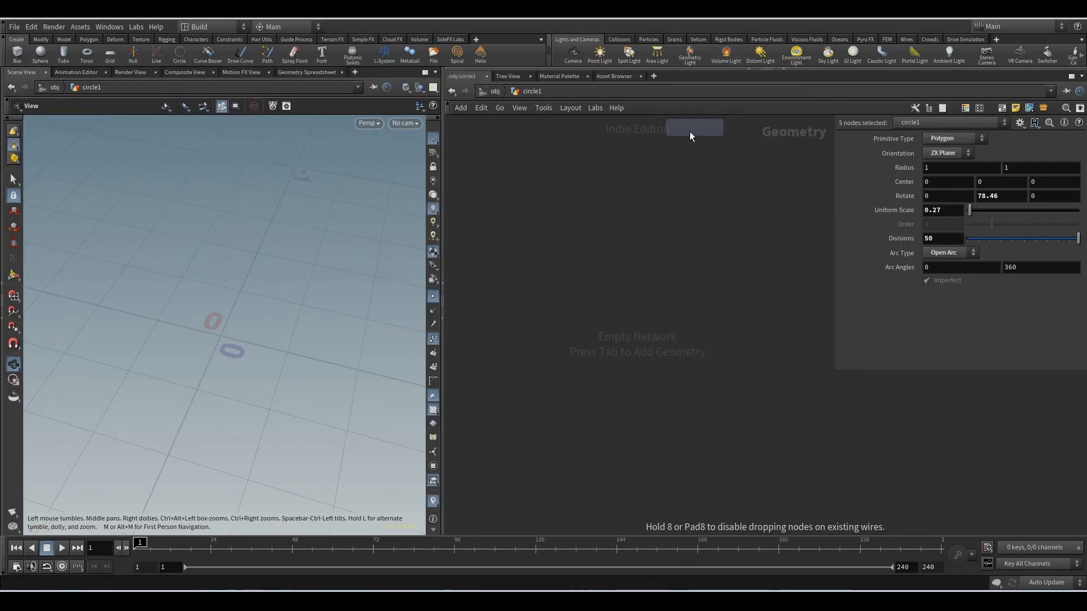
Set the circle to the ZX plane as an open arc with rotation 78.46 and 50 divisions
left_click(947, 153)
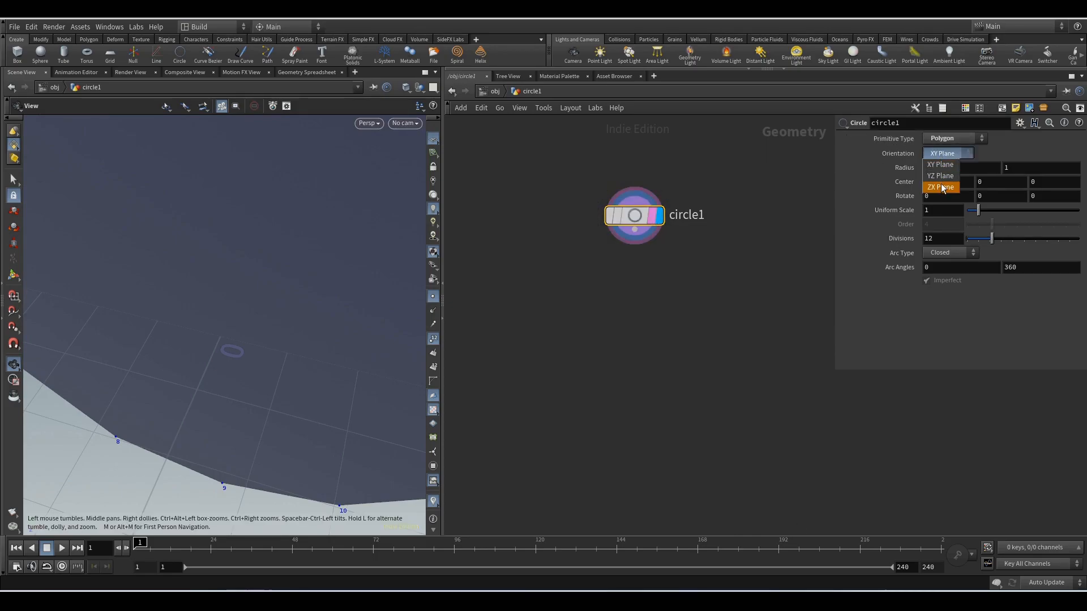
left_click(940, 187)
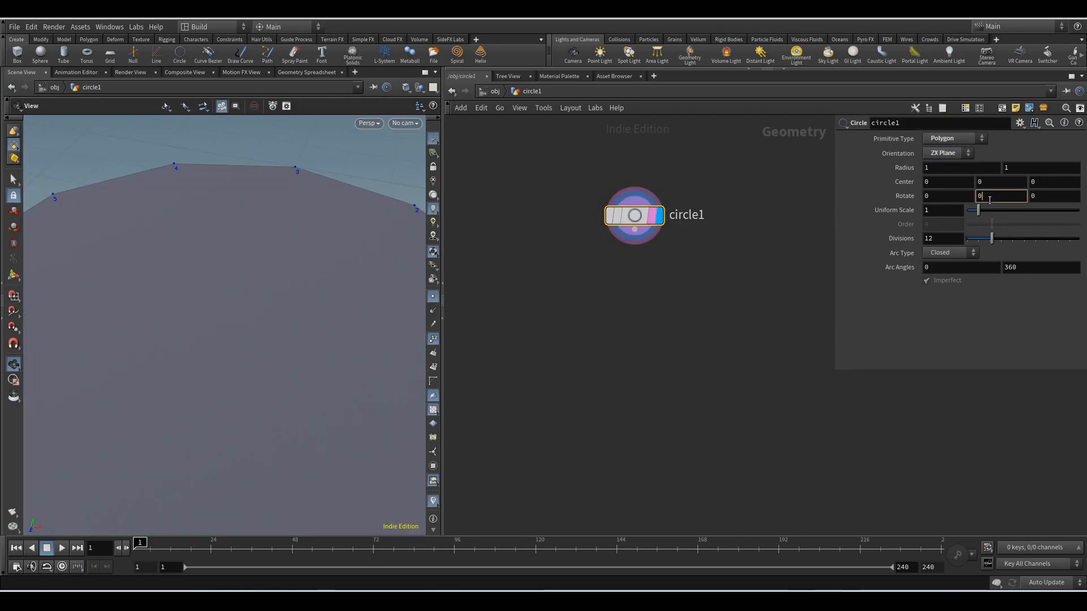
type("78.46")
left_click(944, 210)
type("0.27")
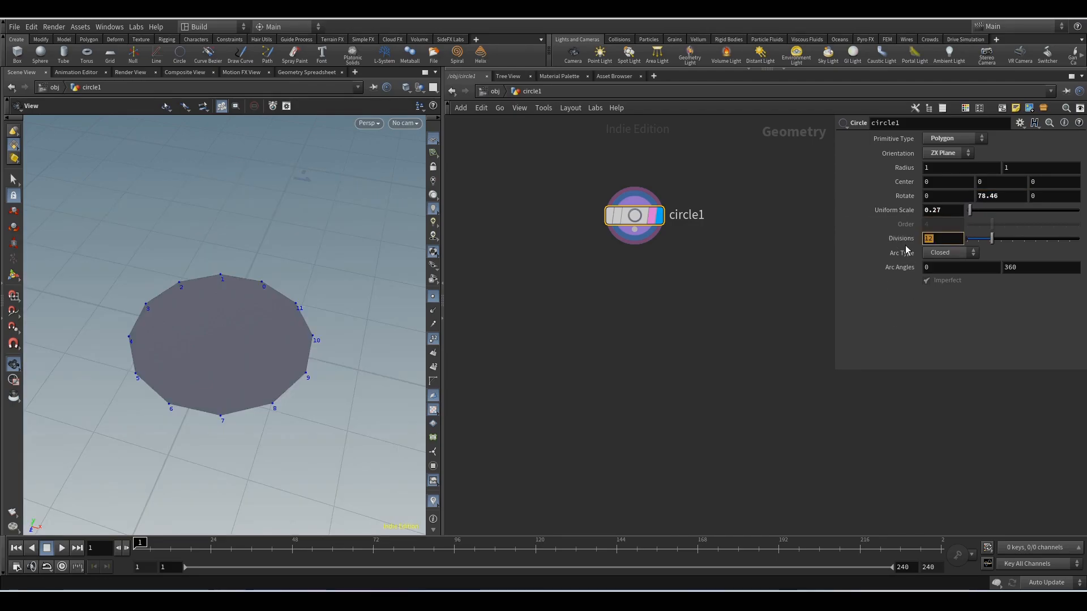
type("50")
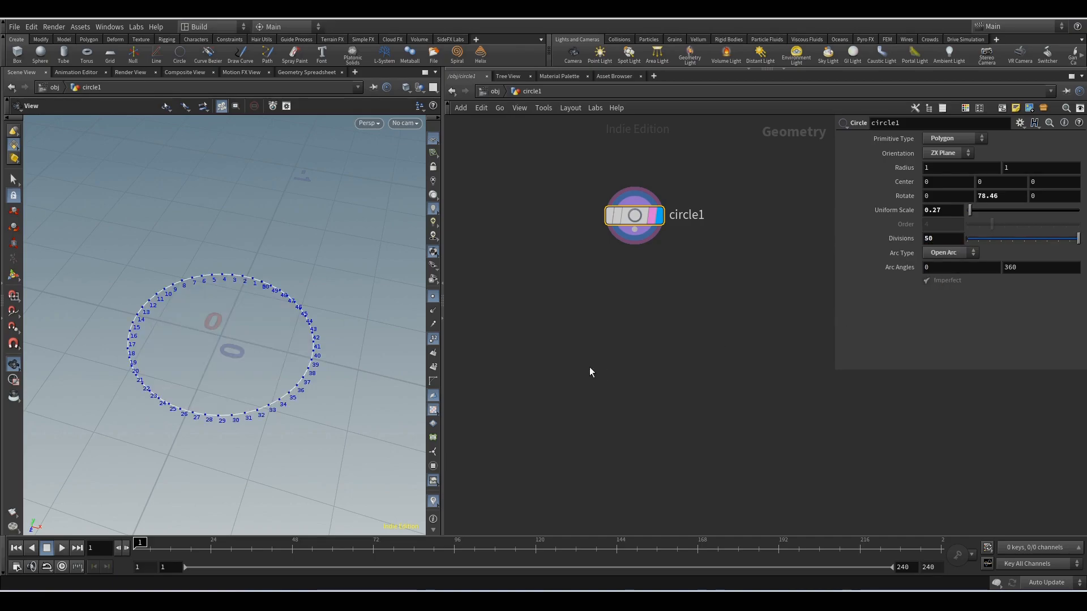
Chain Clip, Resample, Sort and a point-mode Delete to trim the arc to a short segment
key("tab")
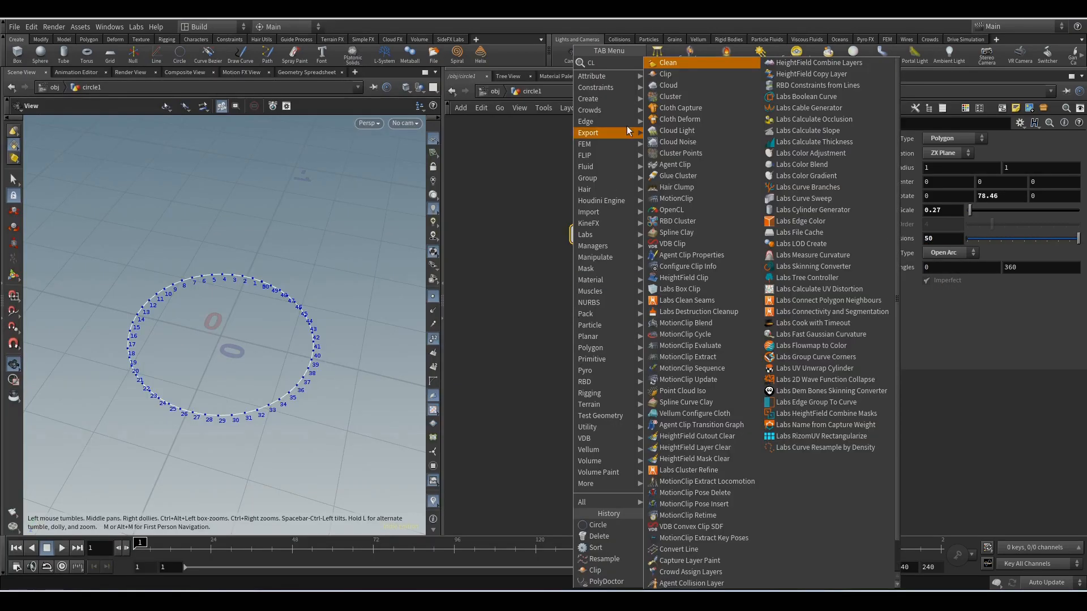
left_click(665, 74)
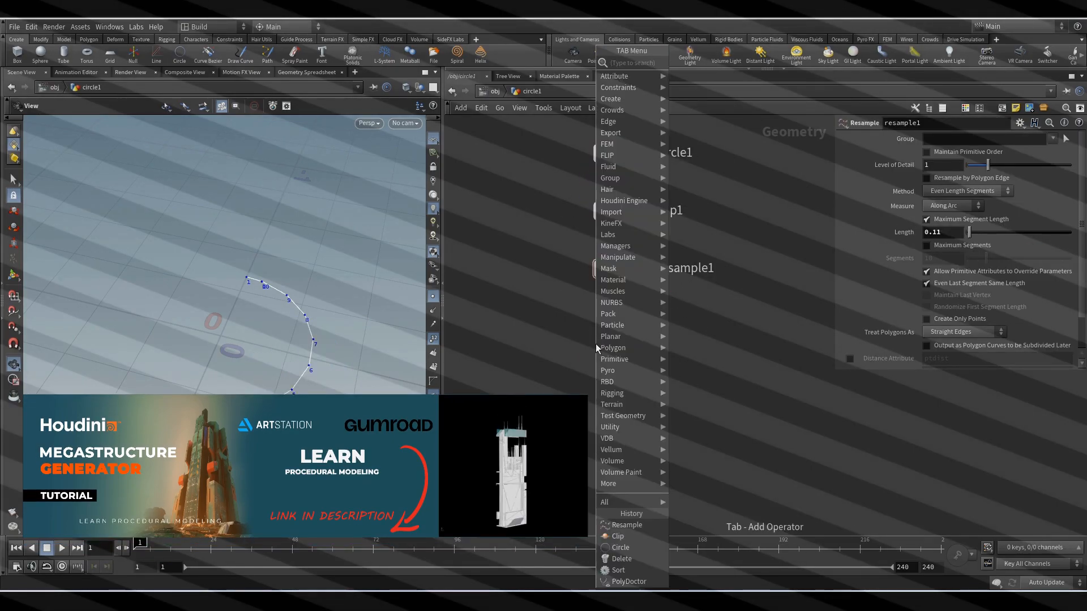
left_click(616, 570)
type("1")
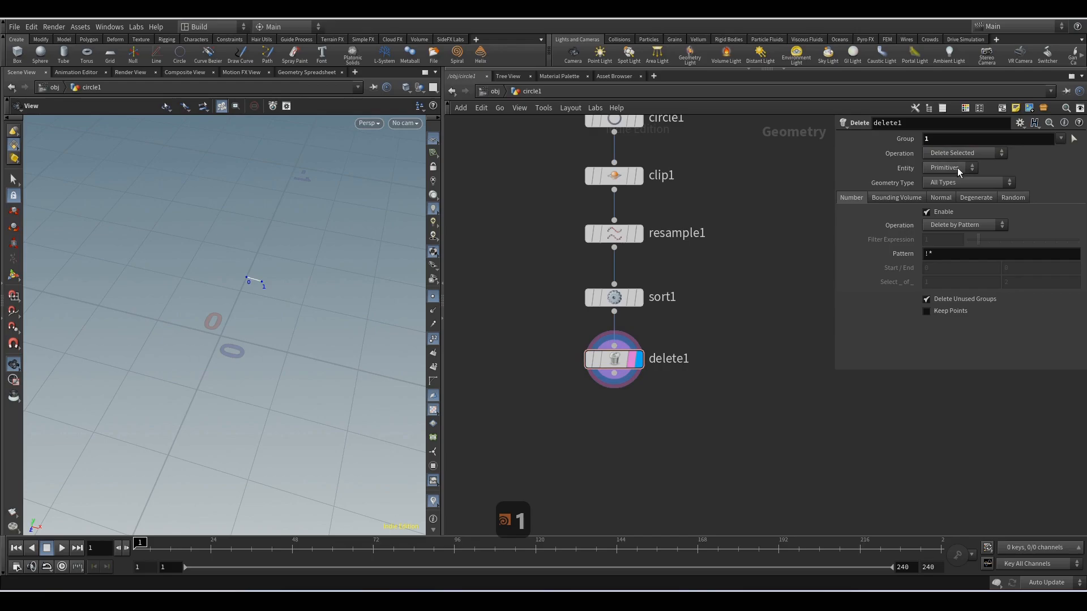
left_click(950, 168)
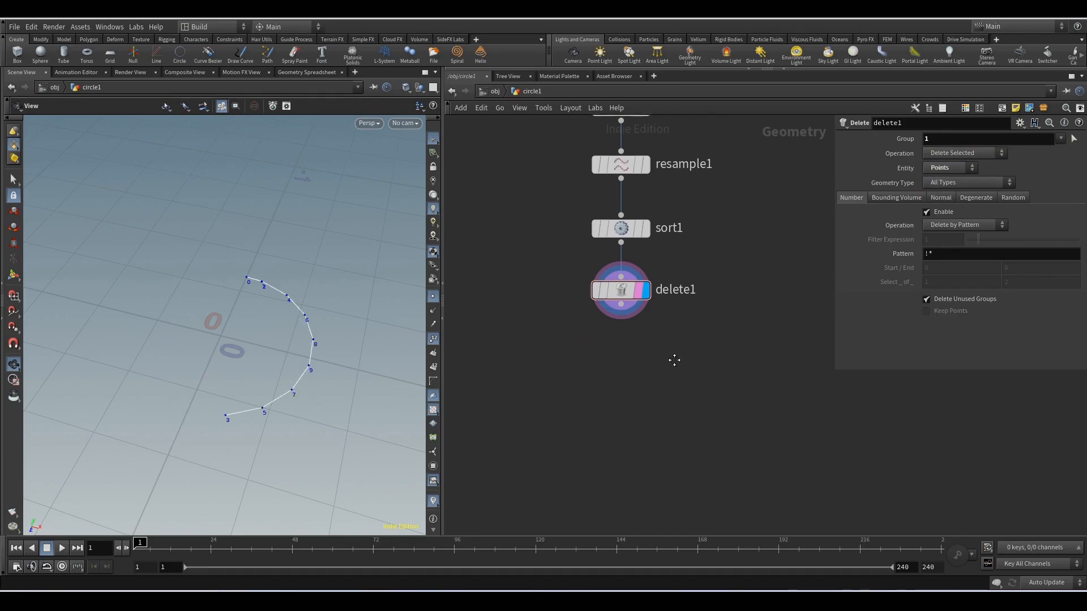
Add transform1 with translate Y -0.078 and branch a second transform from delete1
key("tab")
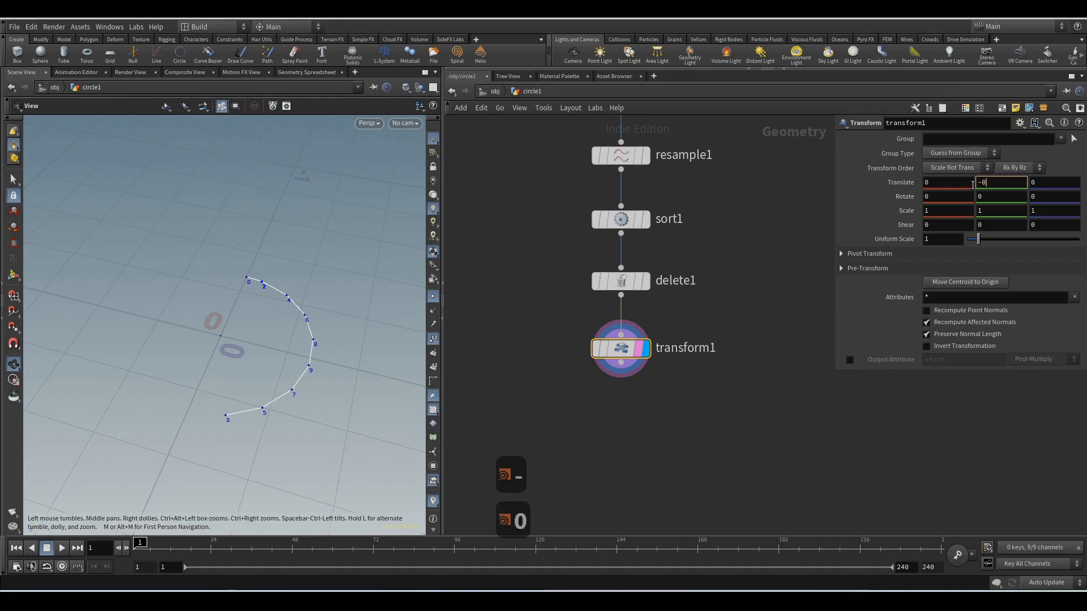
type("-0.078")
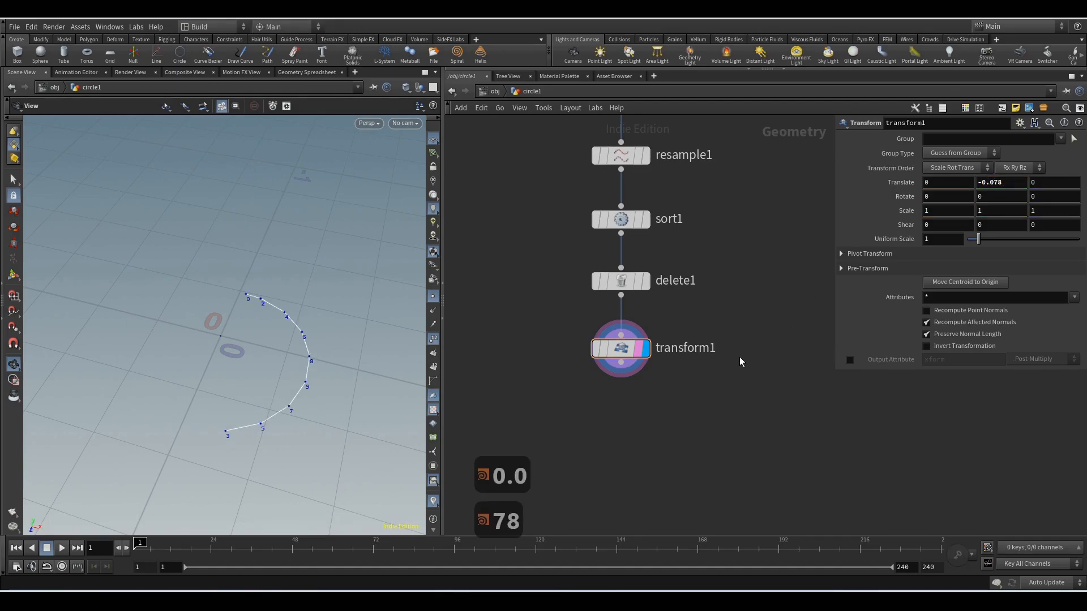
key("tab")
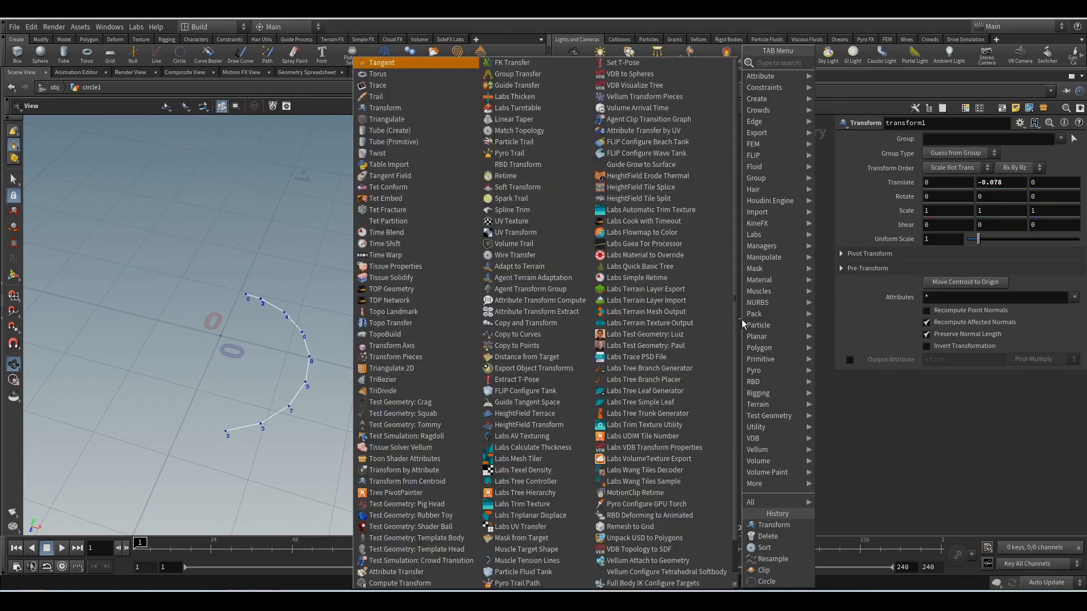
left_click(385, 108)
type(".078")
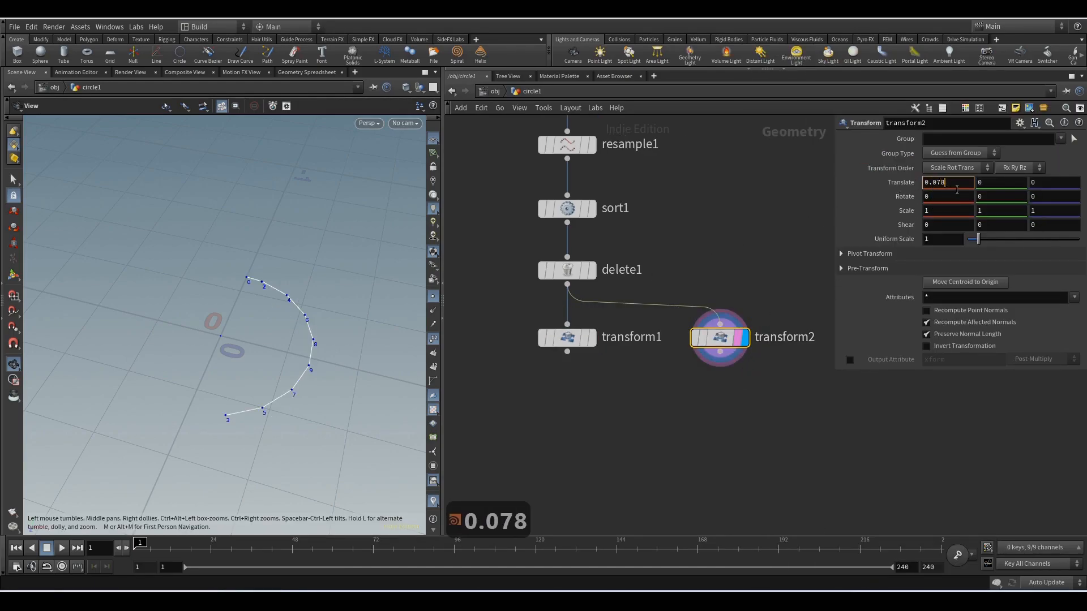
Offset transform2 by Z 0.665 and combine both copies with a Merge node
left_click(1053, 182)
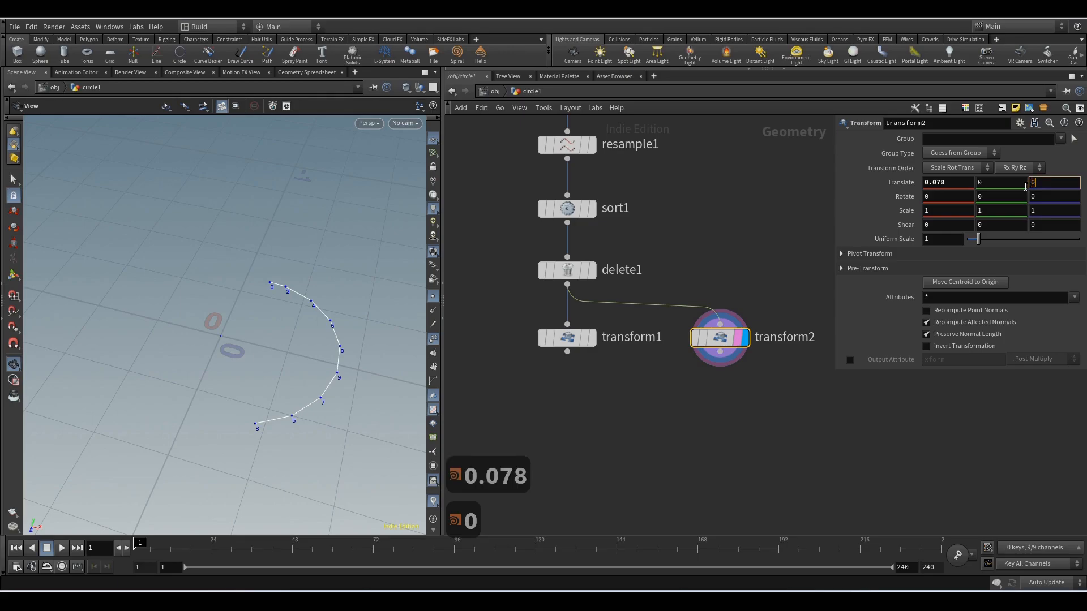
type("0.665")
type("MER")
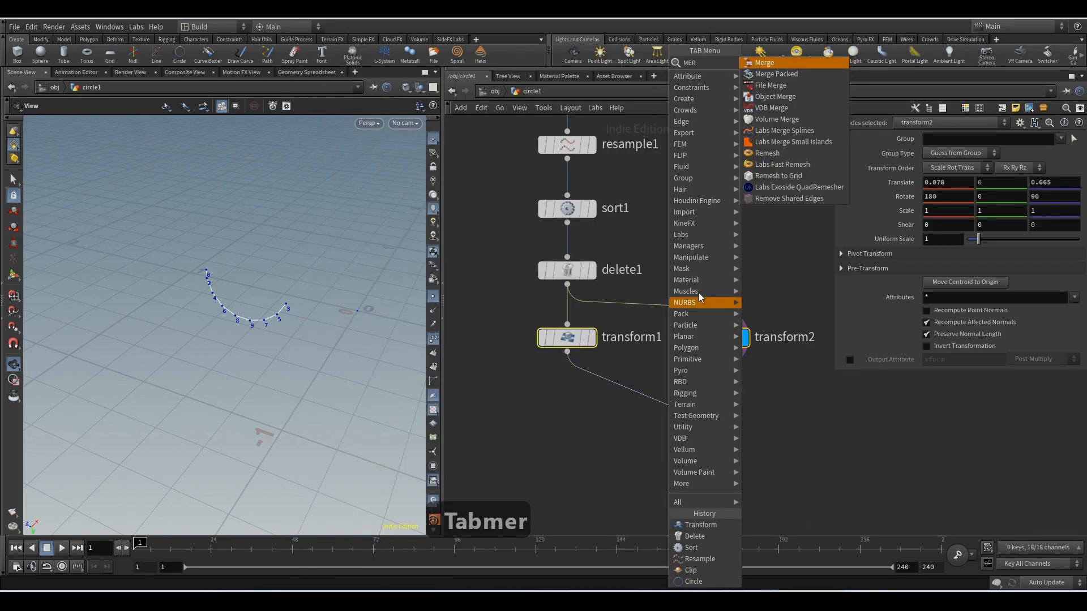
left_click(764, 63)
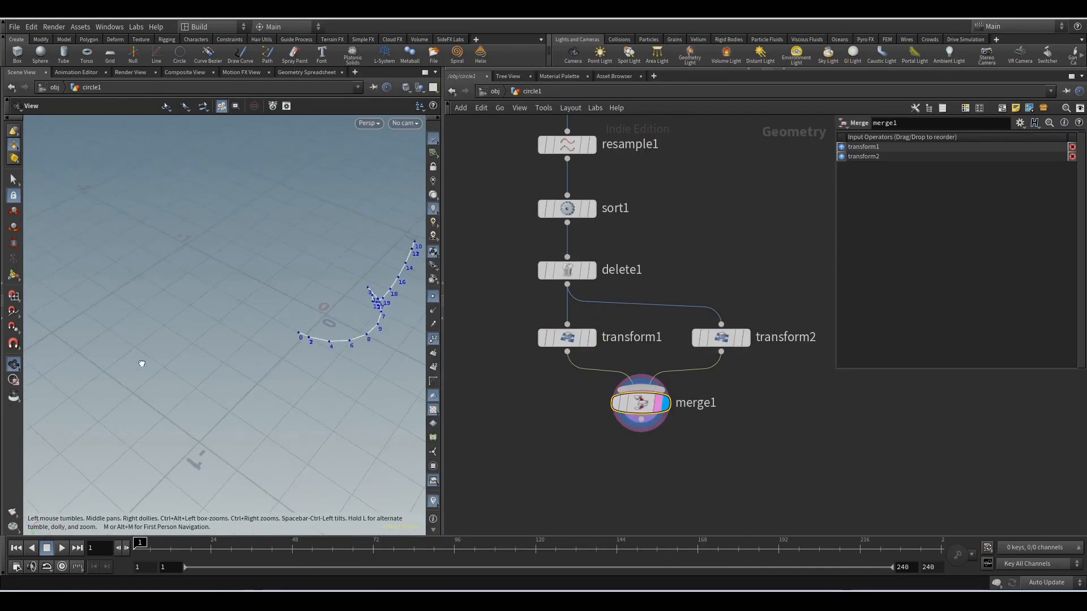
Join the arcs with an Add SOP (polygon pattern 13 3), then Smooth, Resample and Fuse the curve
left_click(720, 337)
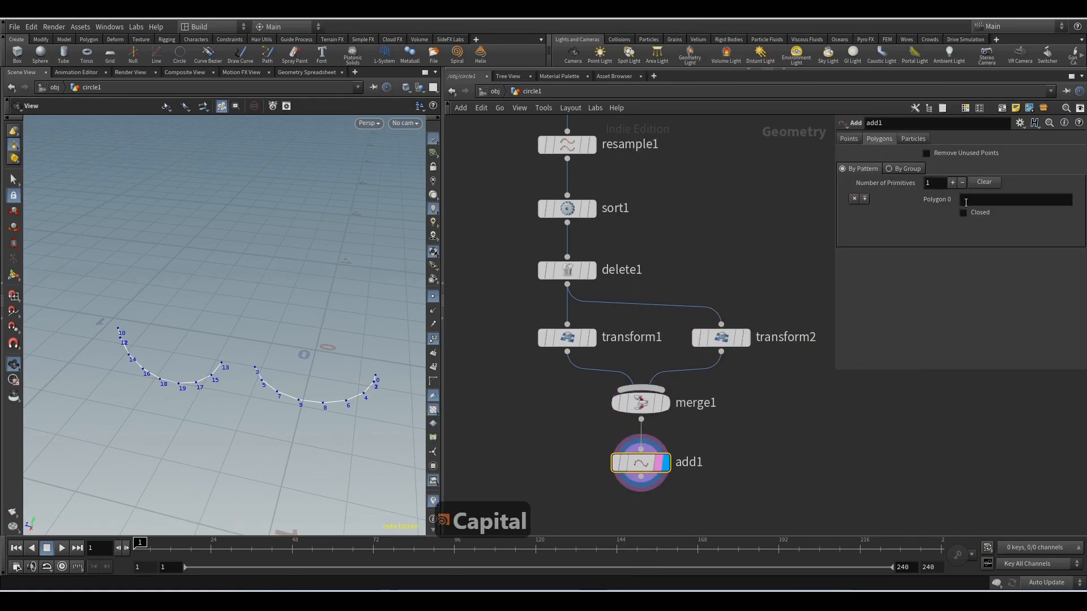
type("13 3")
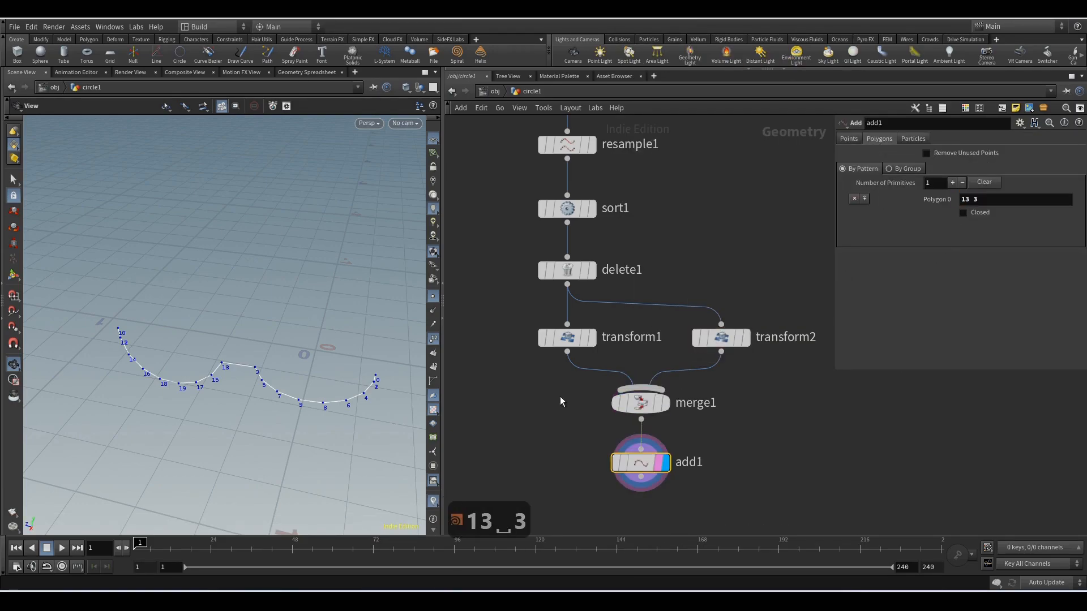
key("tab")
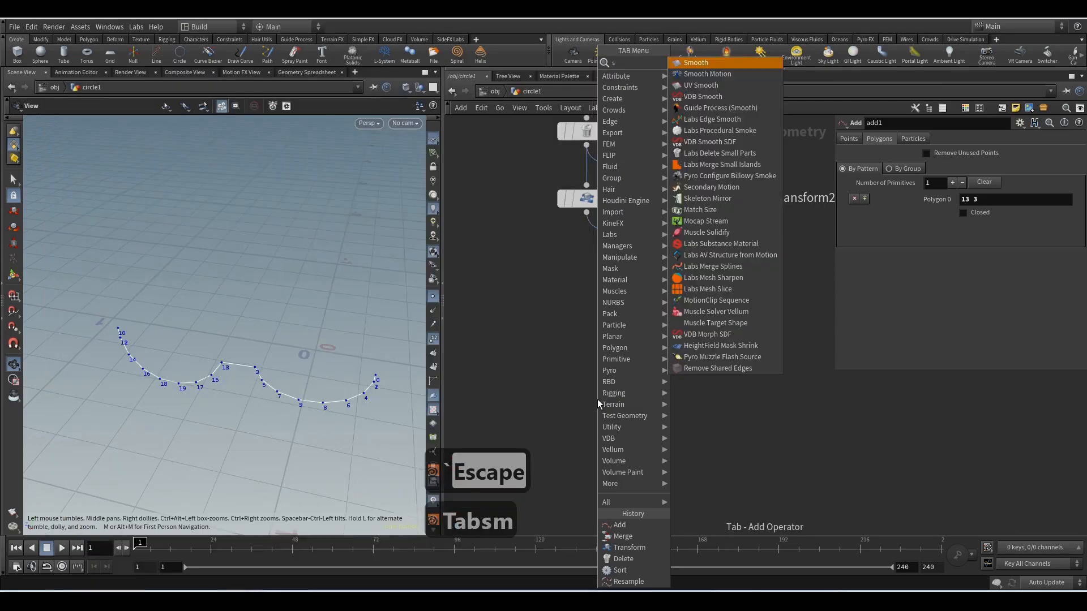
left_click(695, 62)
type("fu")
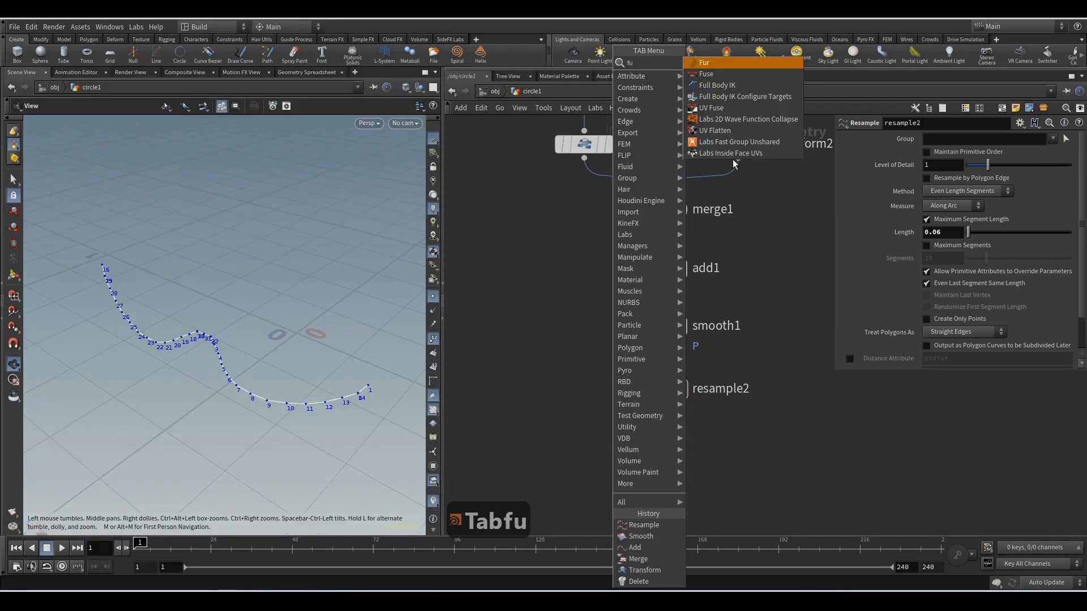
left_click(706, 73)
type("1")
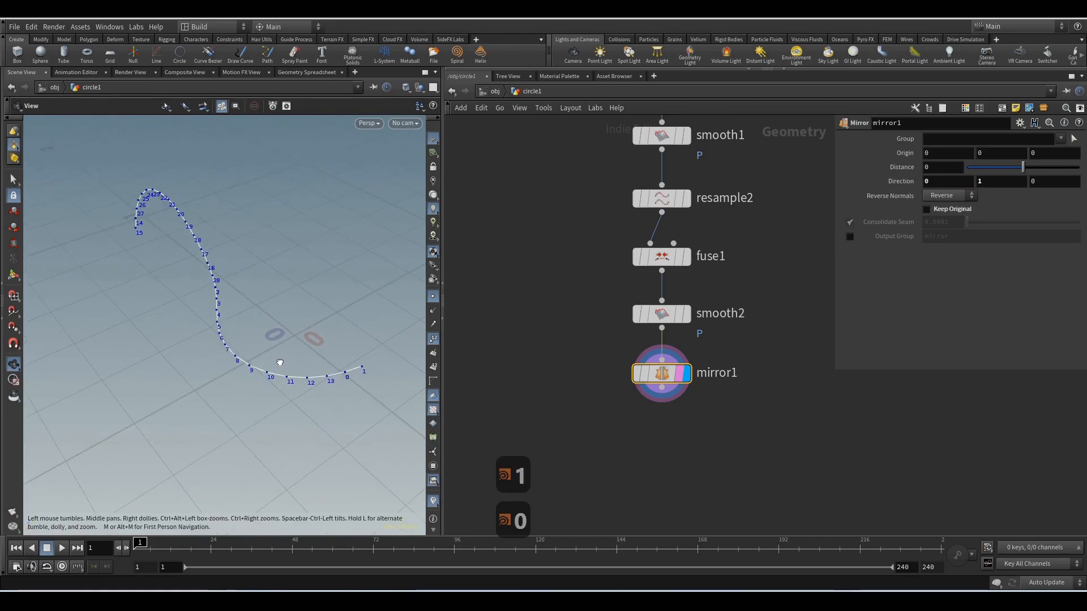
Add mirror nodes and merge them into a closed loop, then fuse and smooth it with strength 12
key("Tab")
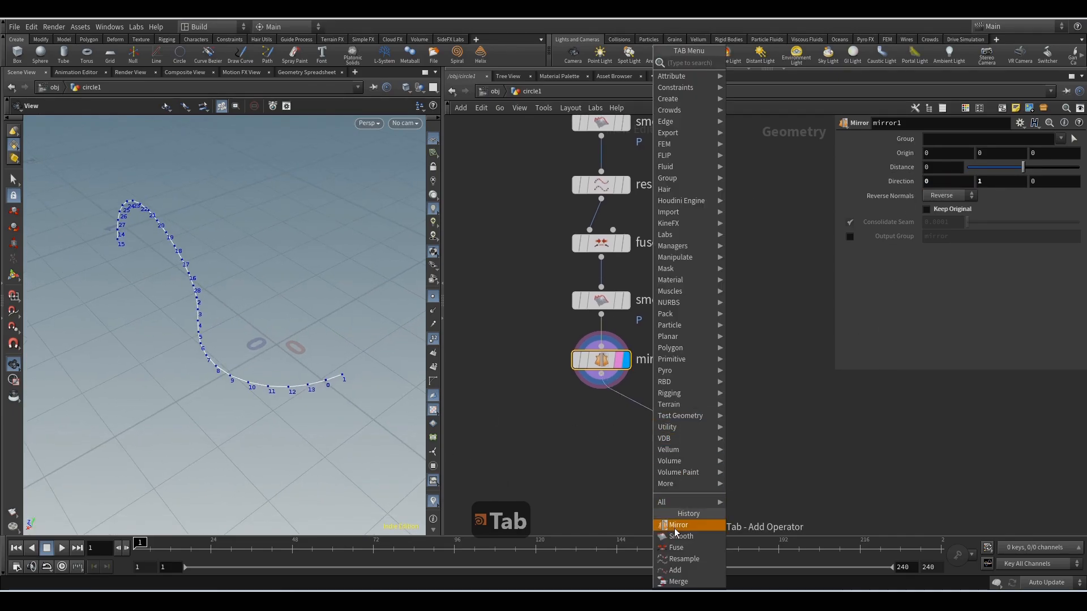
left_click(676, 524)
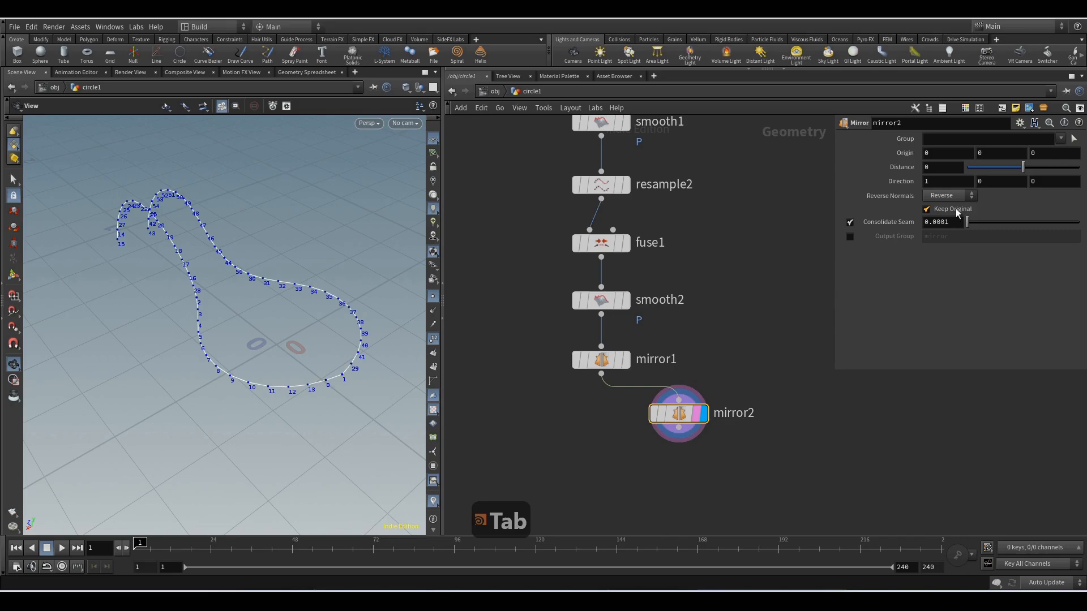
key("Tab")
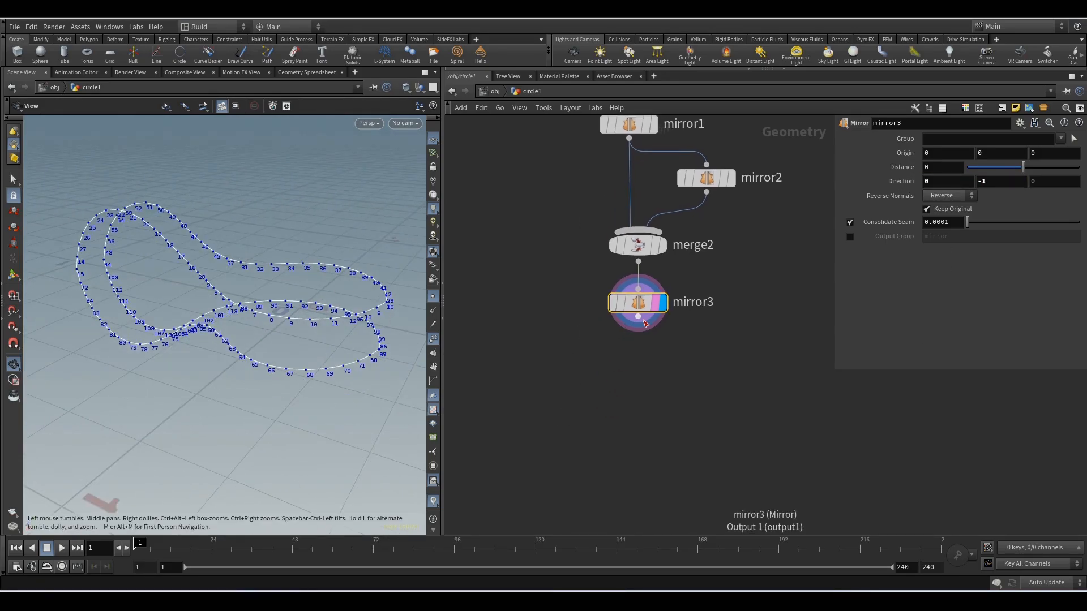
left_click(673, 278)
type("12")
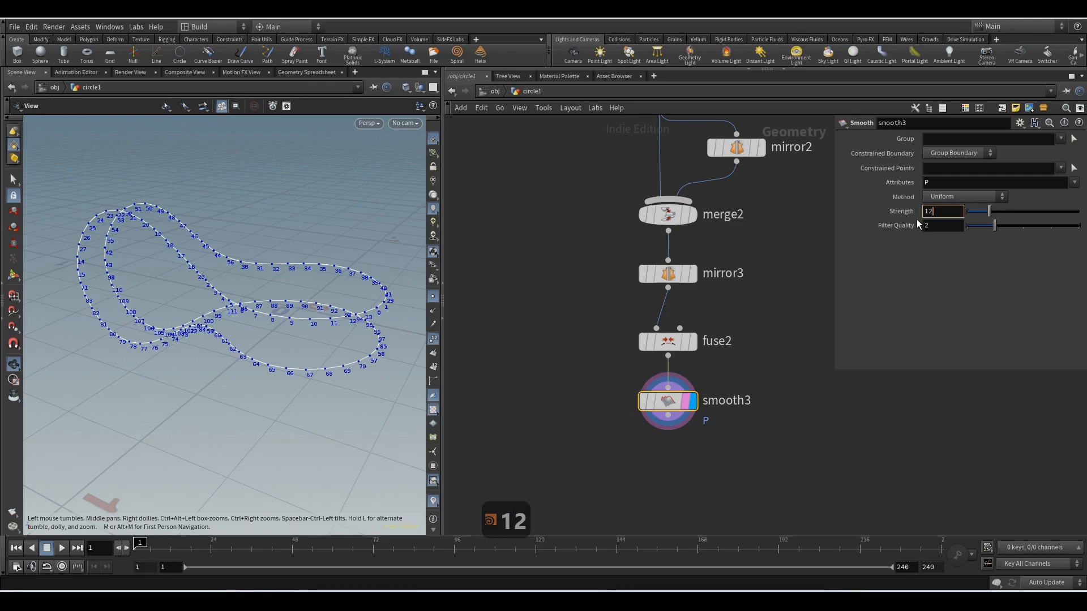
left_click(667, 273)
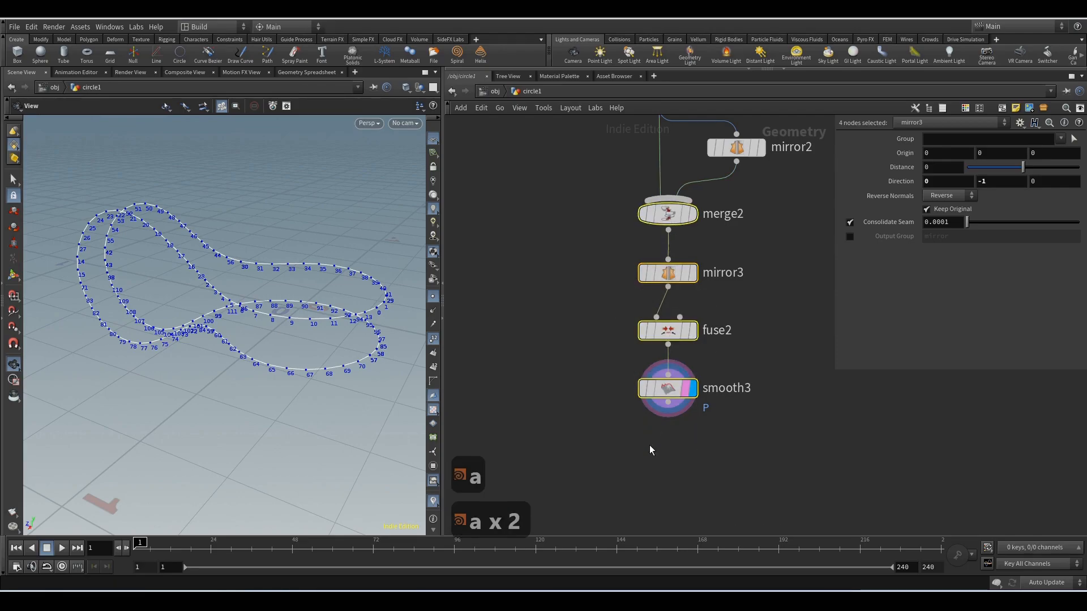
Clip the loop into a half and group its curve points into group1 and group2
key("Tab")
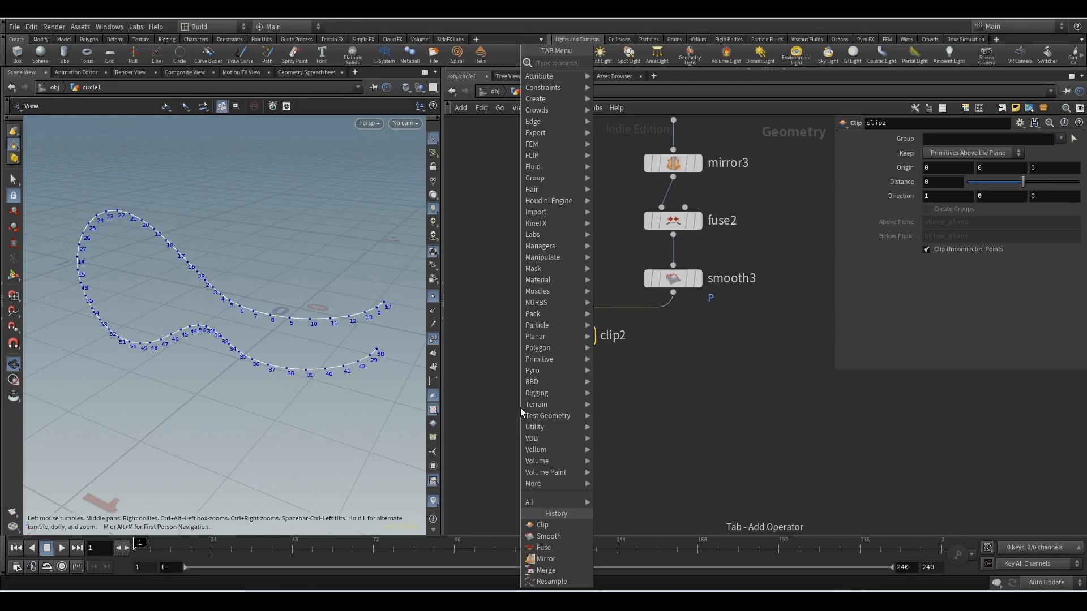
left_click(543, 525)
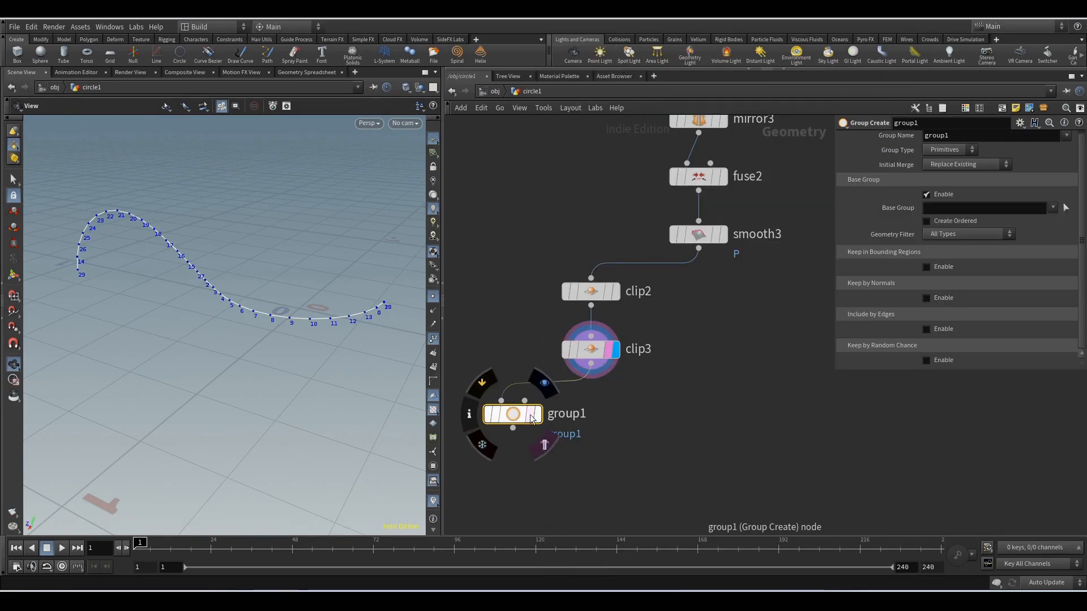
left_click(950, 149)
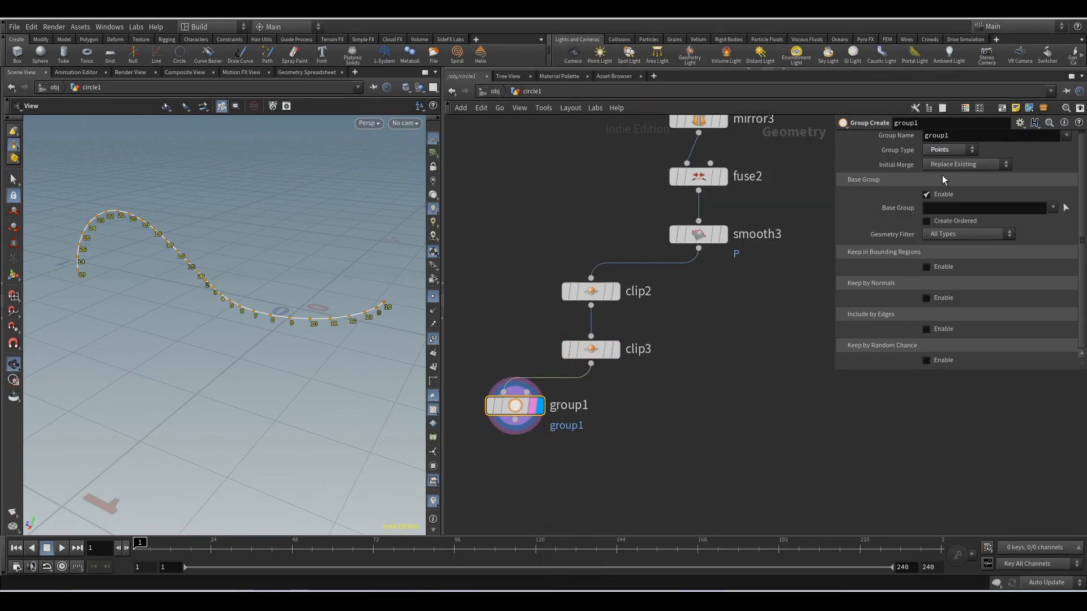
left_click(950, 150)
type("gr")
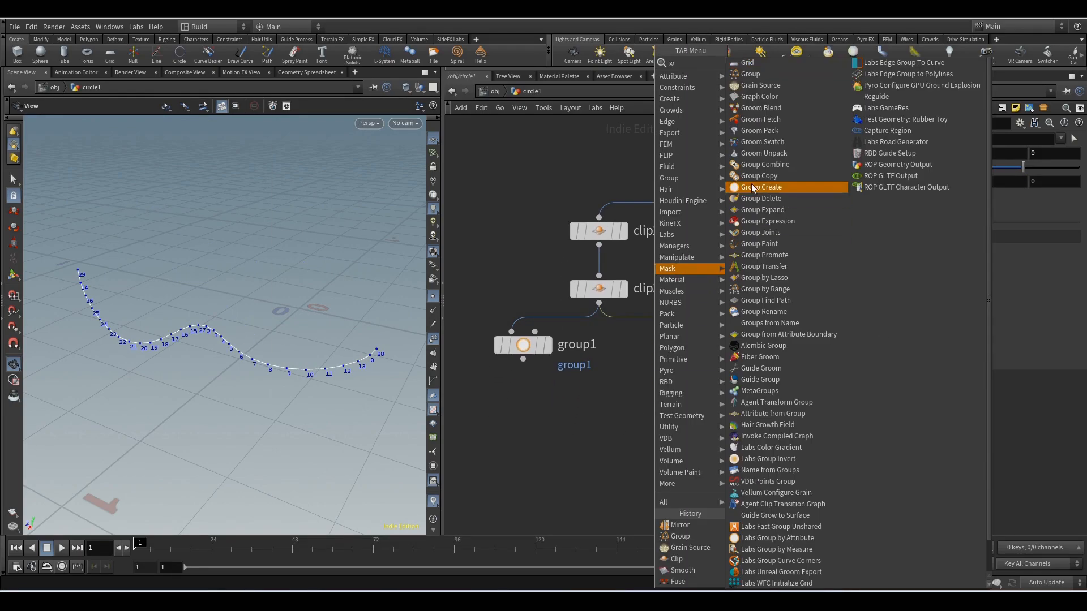
left_click(760, 187)
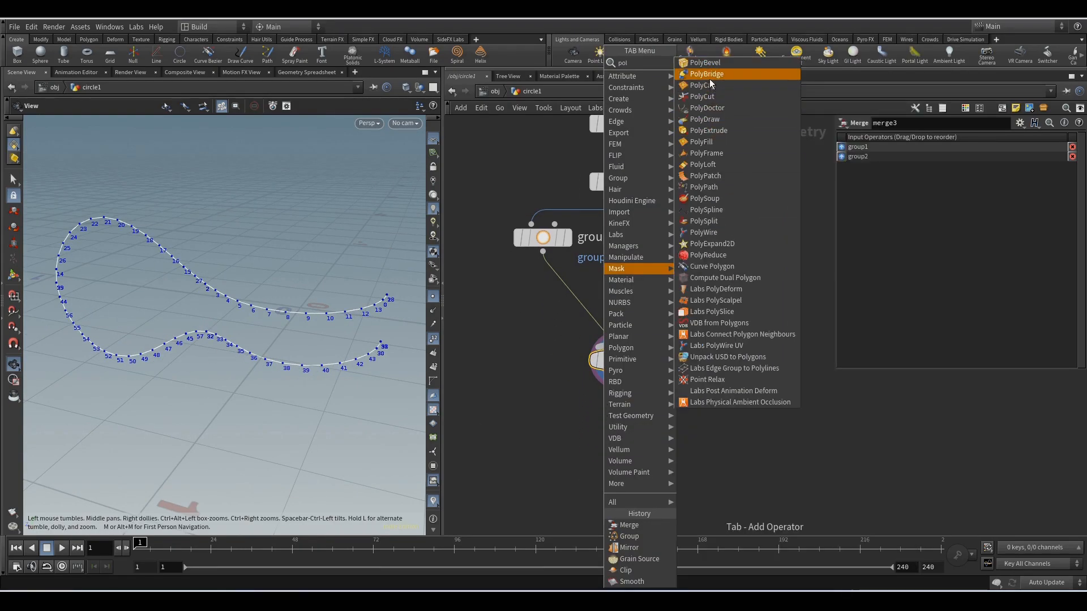
Bridge group1 to group2 with a PolyBridge to form the curved wall surface
left_click(705, 74)
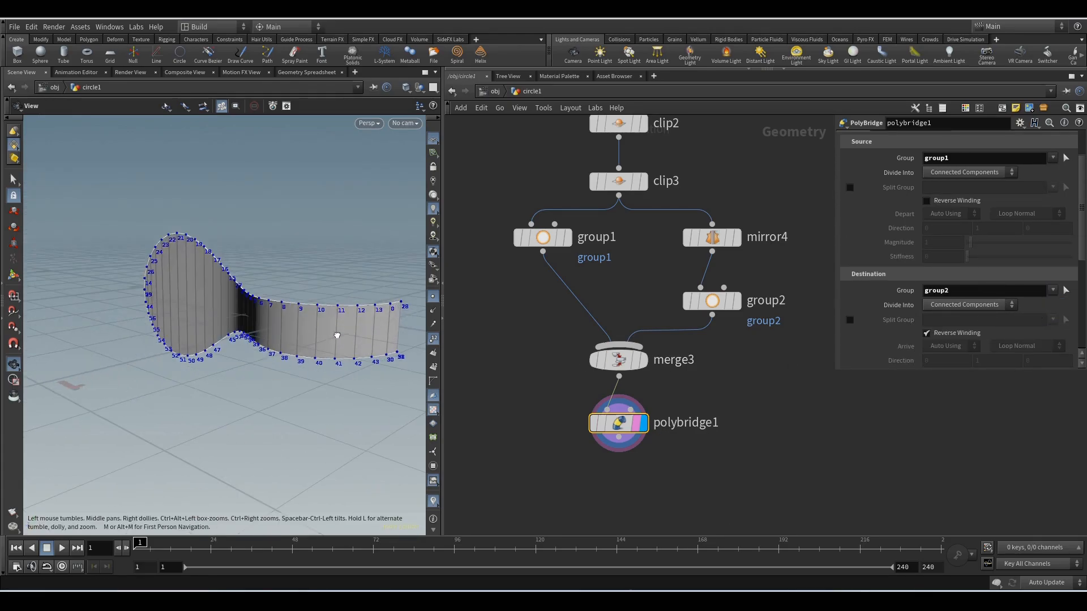
key("Tab")
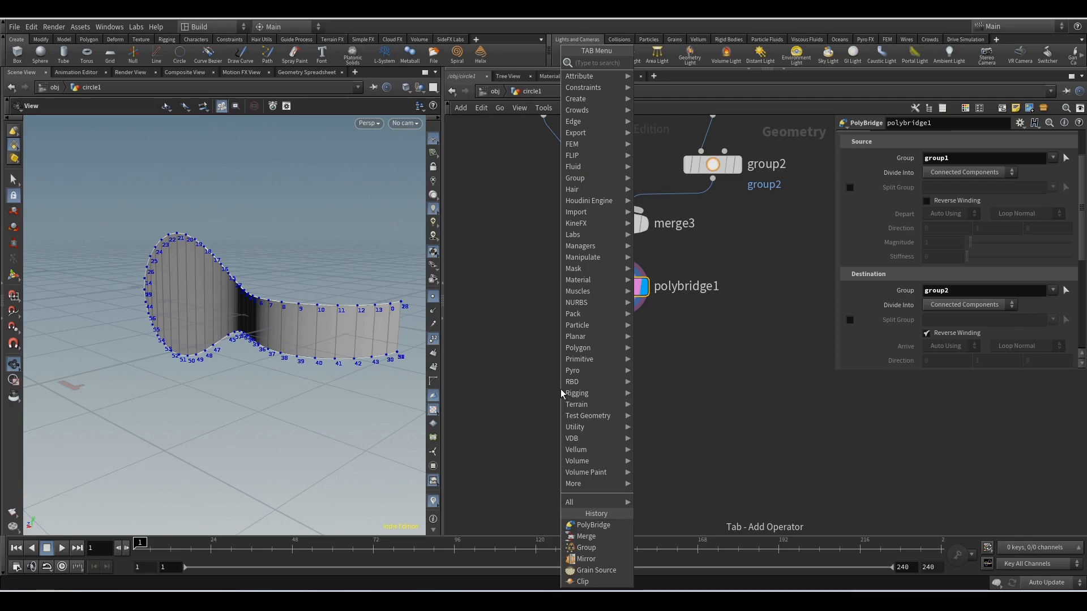
Mirror the bridged wall and paste a copy of the clip/group/bridge branch for the other half
left_click(586, 559)
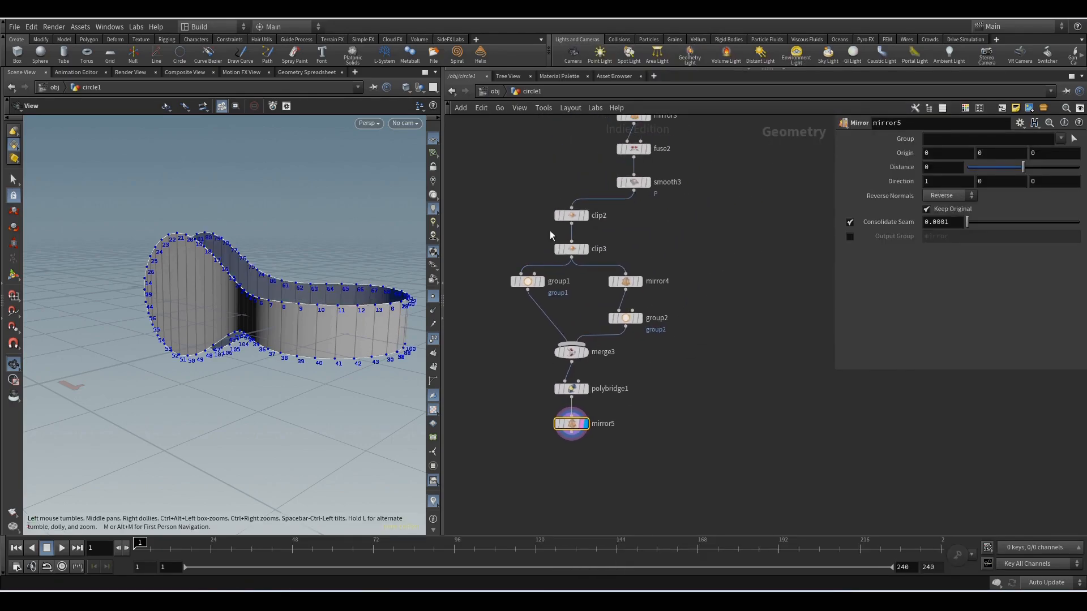
key("ctrl+v")
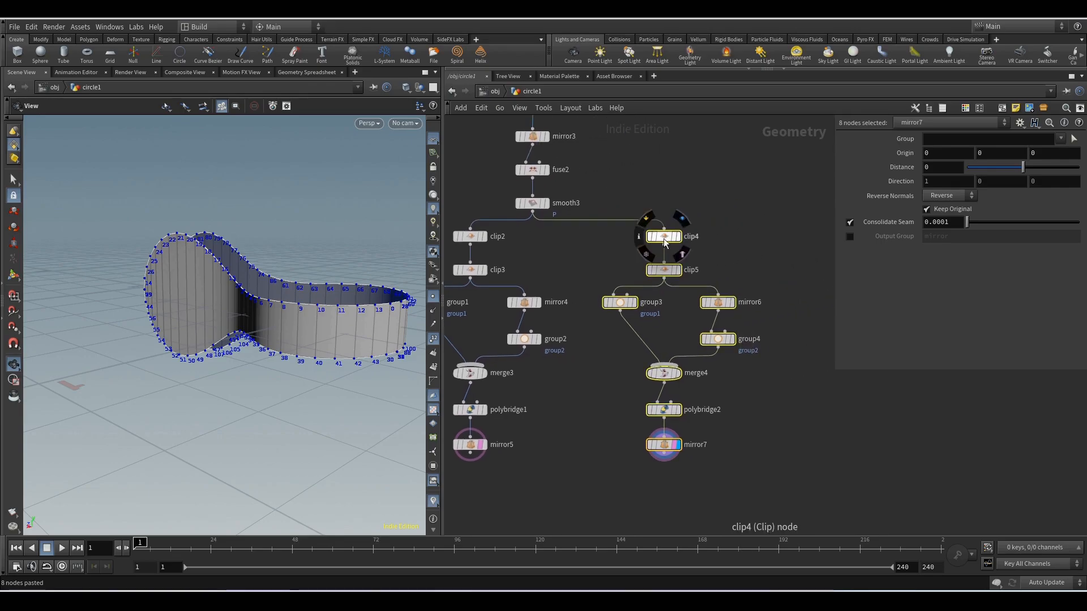
left_click(662, 235)
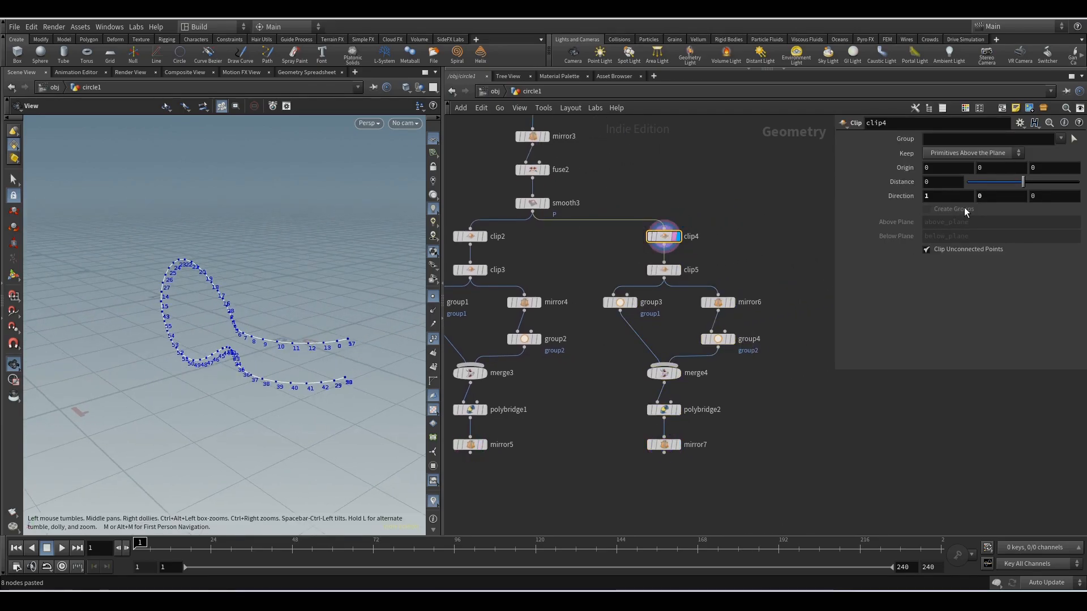
left_click(662, 270)
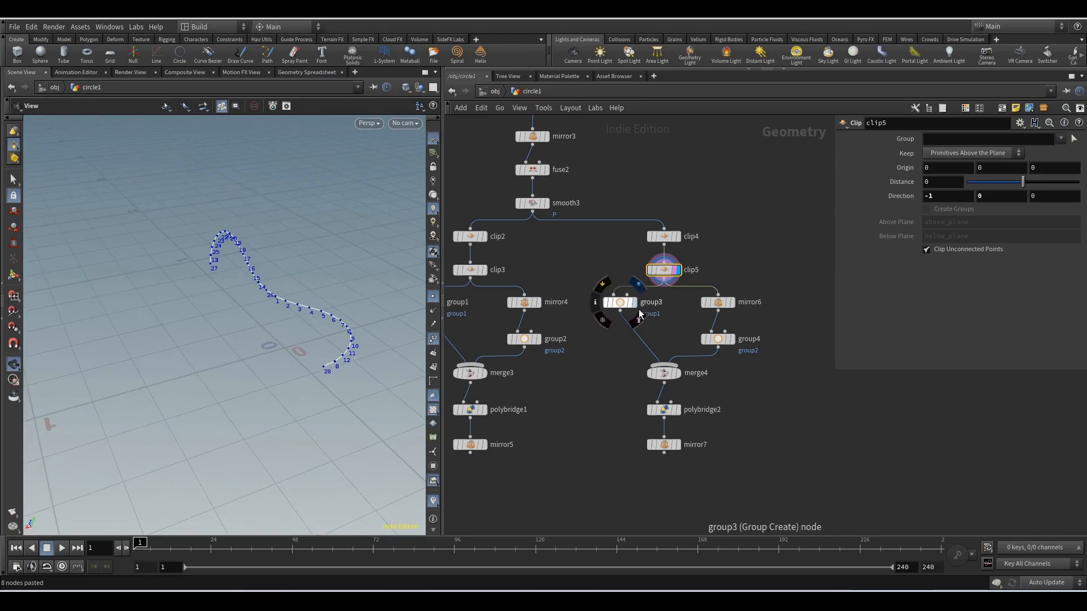
Adjust the copied mirror direction and bridge into a flat cap, then merge, fuse and add PolyDoctor
left_click(718, 301)
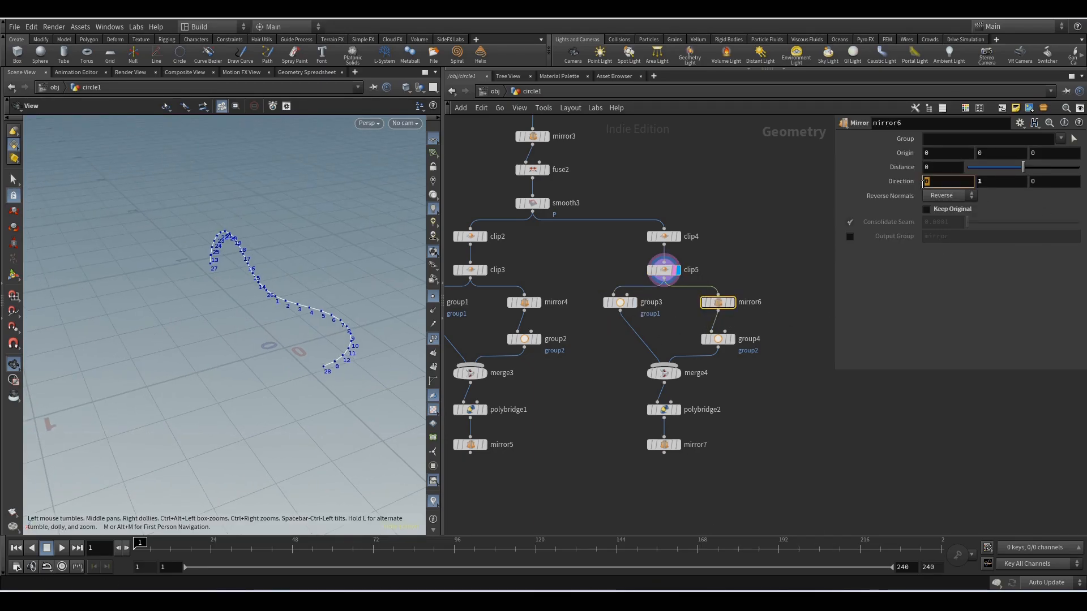
left_click(717, 338)
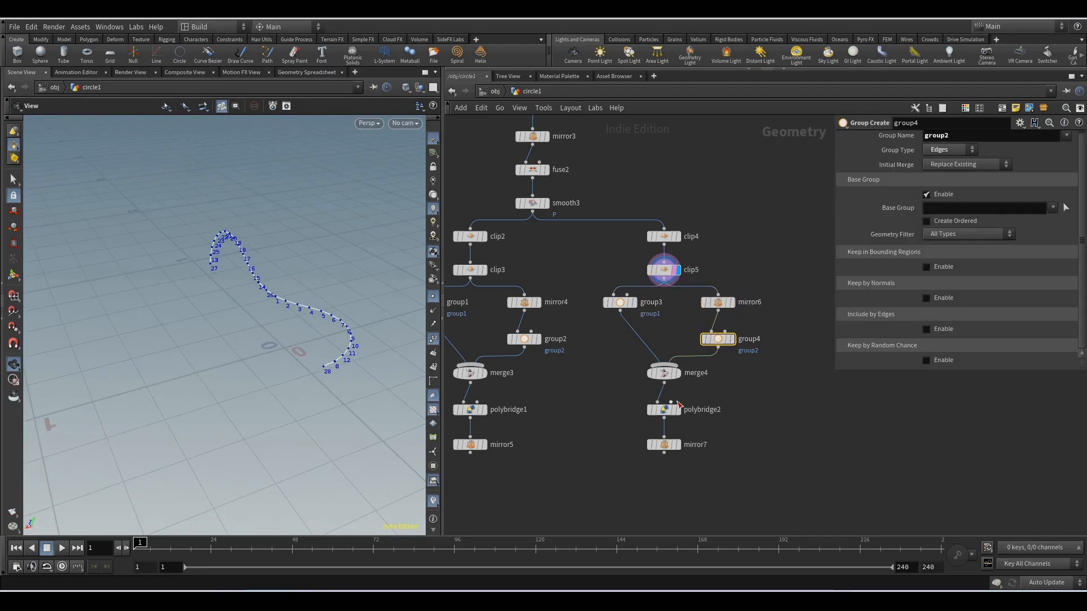
left_click(662, 409)
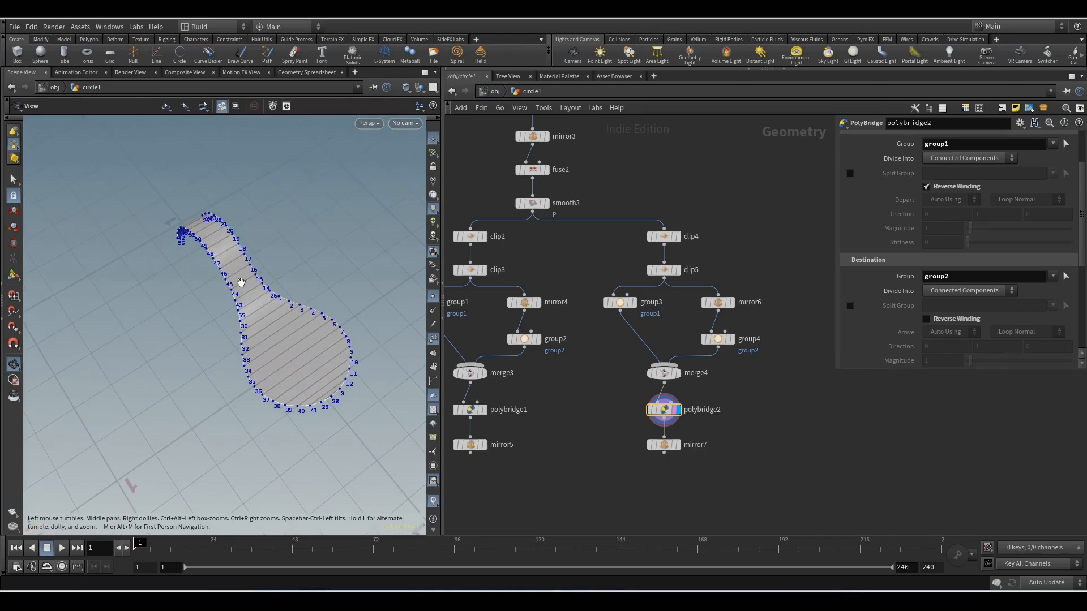
left_click(662, 444)
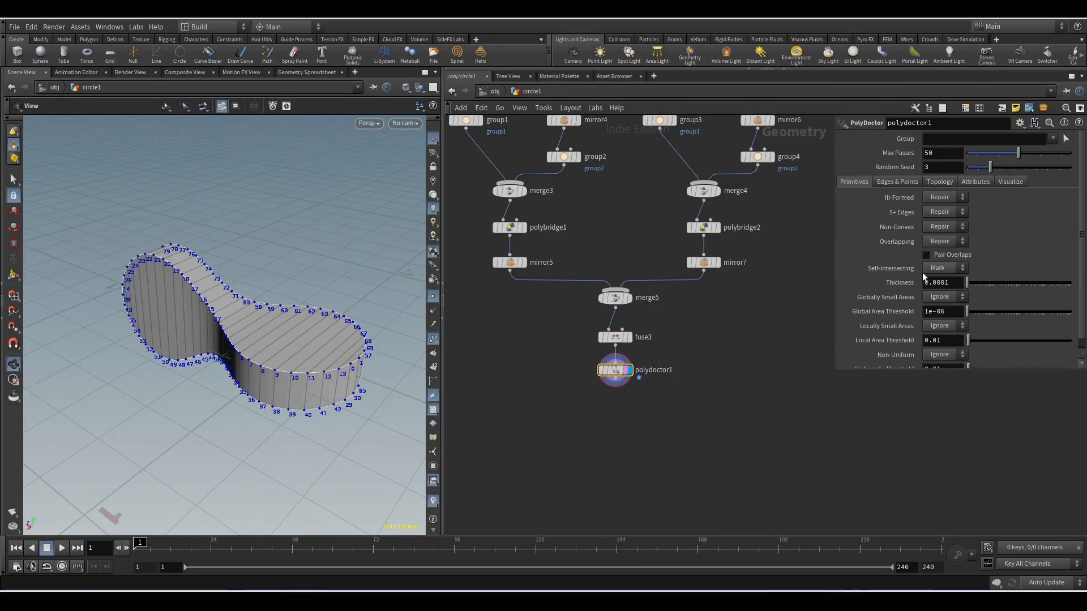
Enable Pair Overlaps on polydoctor1 and add a PolyBevel with distance 0.01
left_click(931, 255)
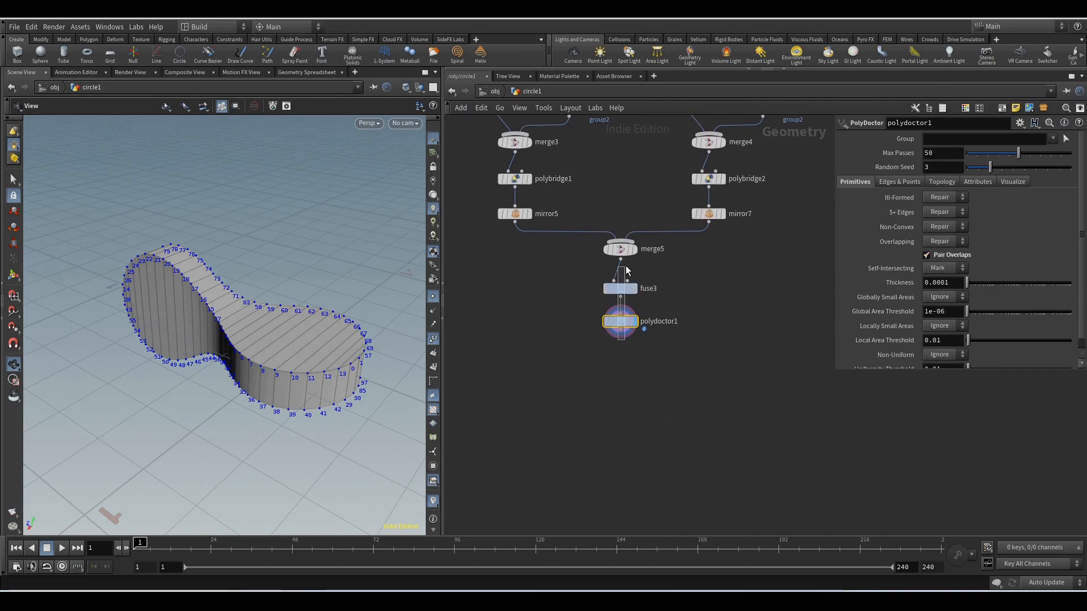
key("Tab")
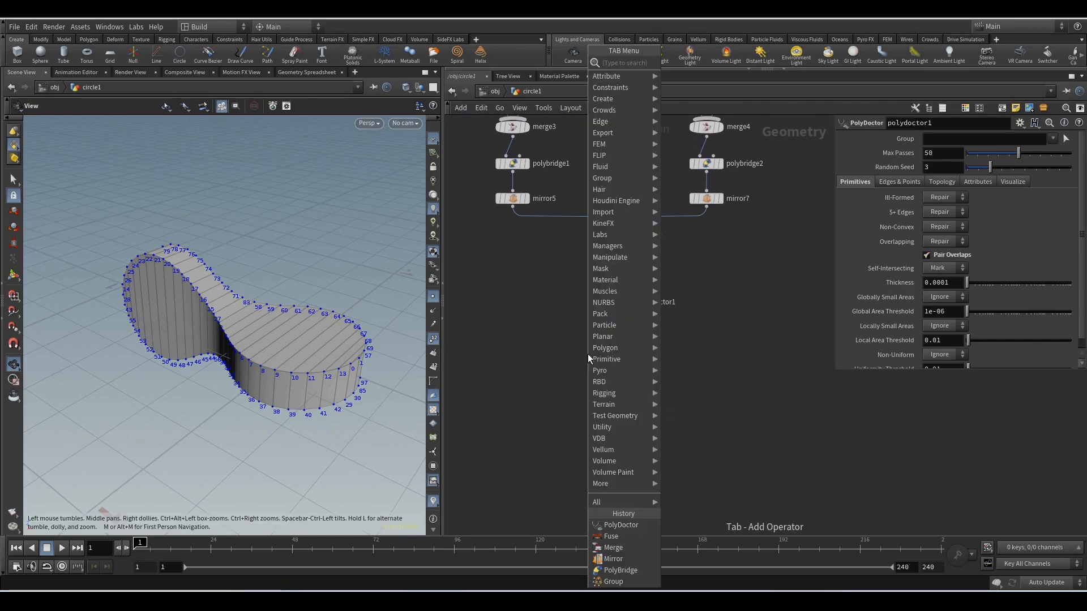
type("pol")
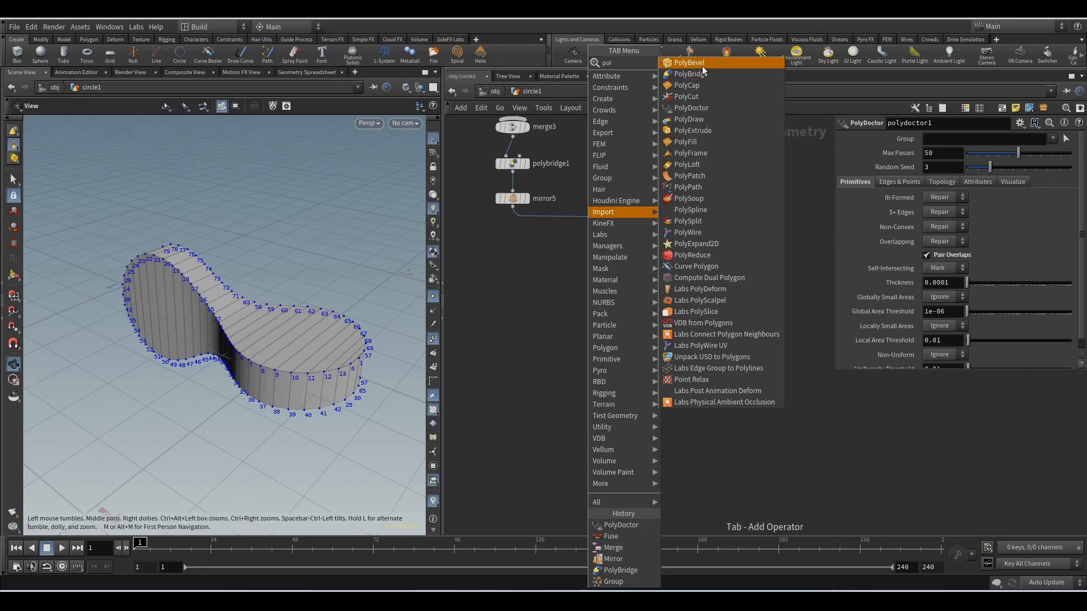
left_click(689, 63)
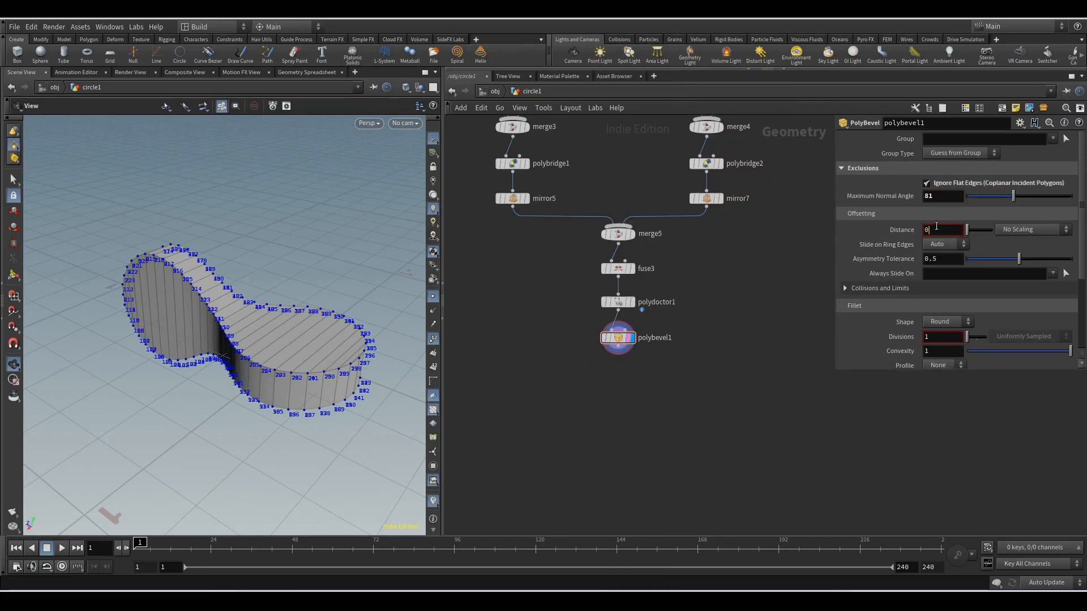
type("0.01")
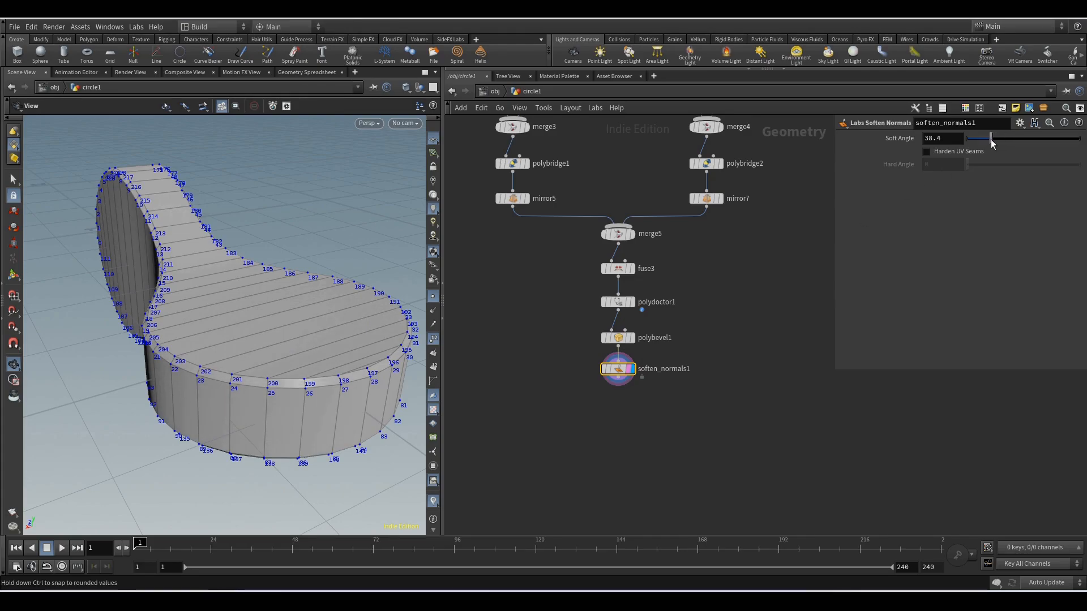
Add Labs Soften Normals to the slab and copy the eight circle-setup nodes
left_click_drag(242, 291, 297, 260)
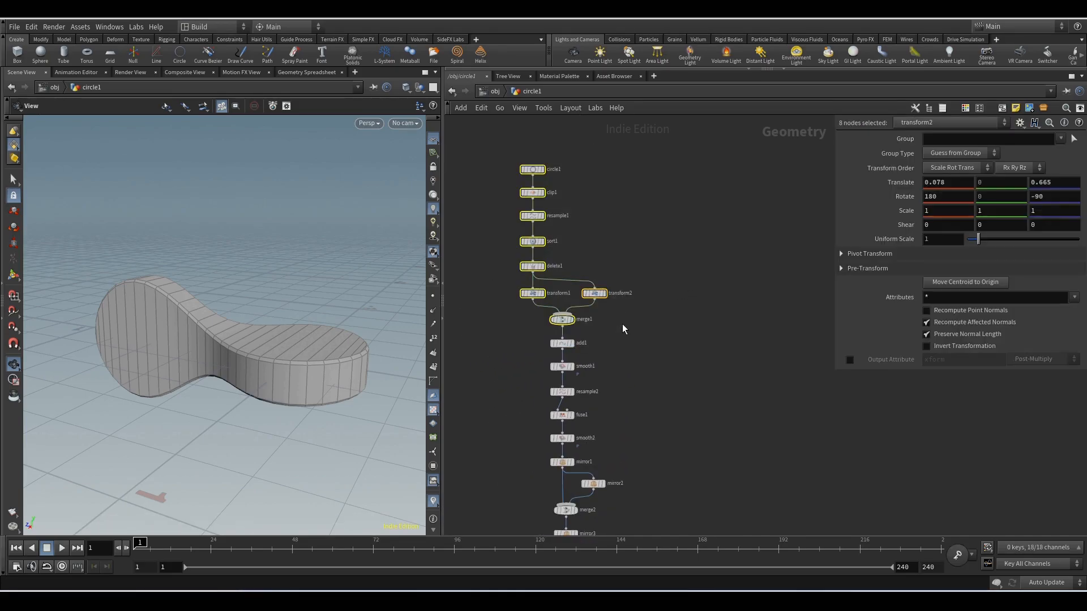
key("ctrl+c")
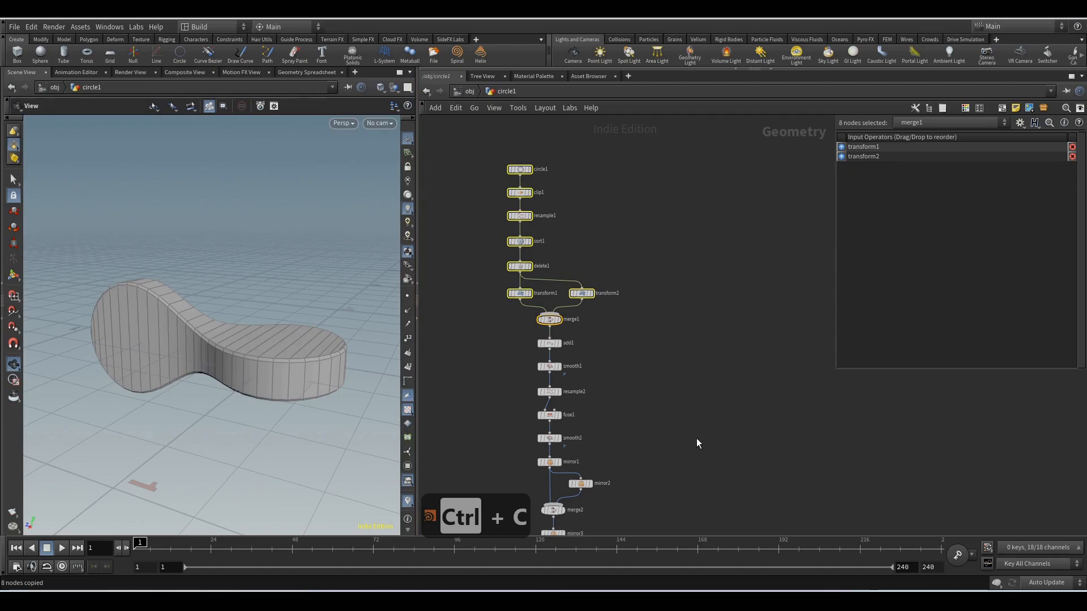
Paste the circle-setup branch and bypass clip6 and delete2 so two full circles remain
key("ctrl+v")
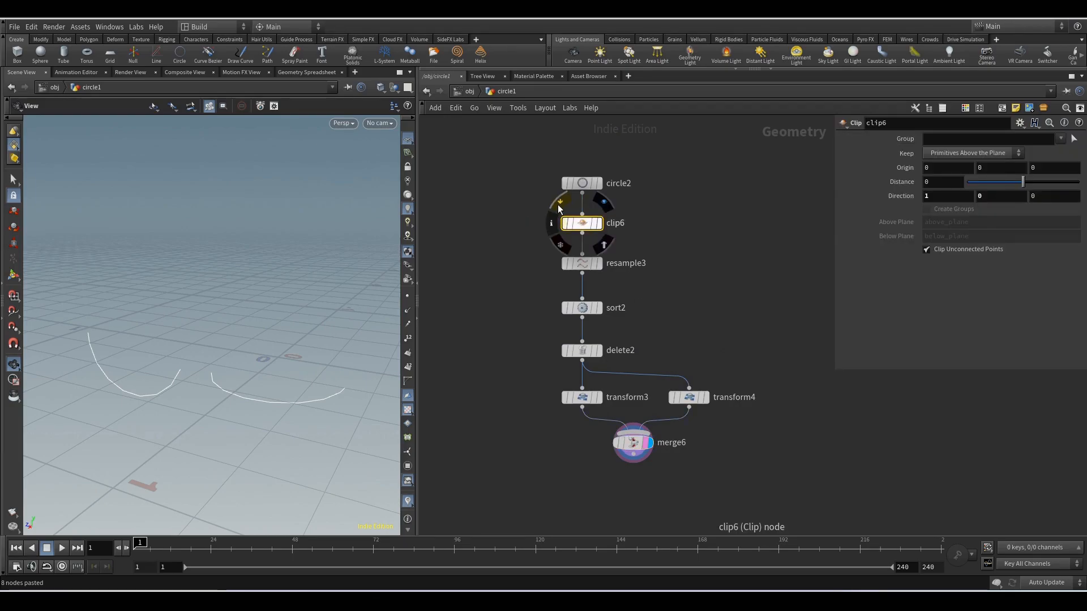
left_click(581, 350)
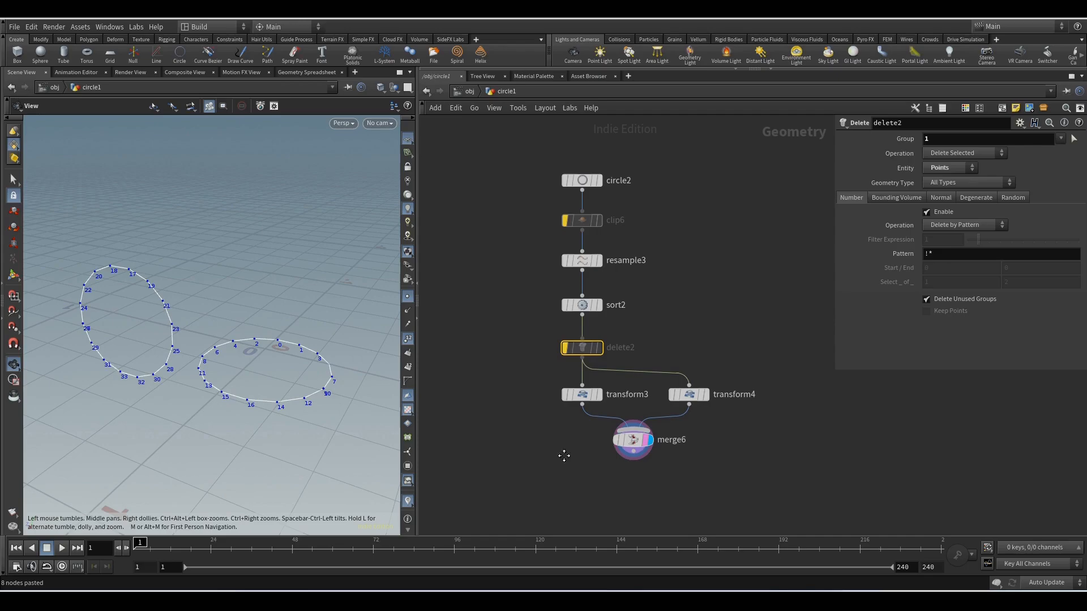
key("Tab")
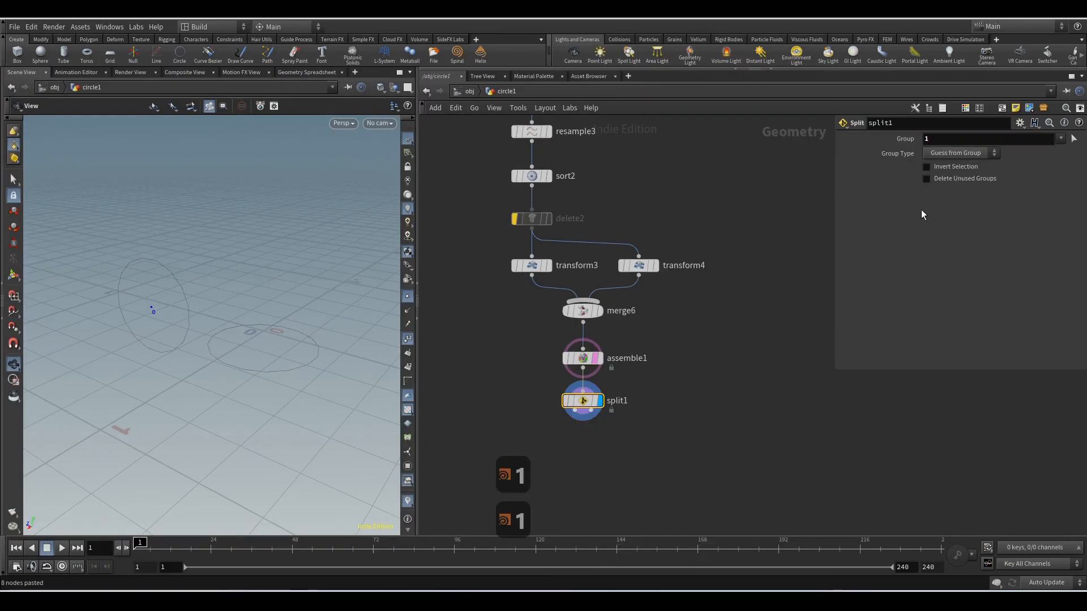
Add two Copy to Points SOPs fed by a Tube as the shape to copy
key("tab")
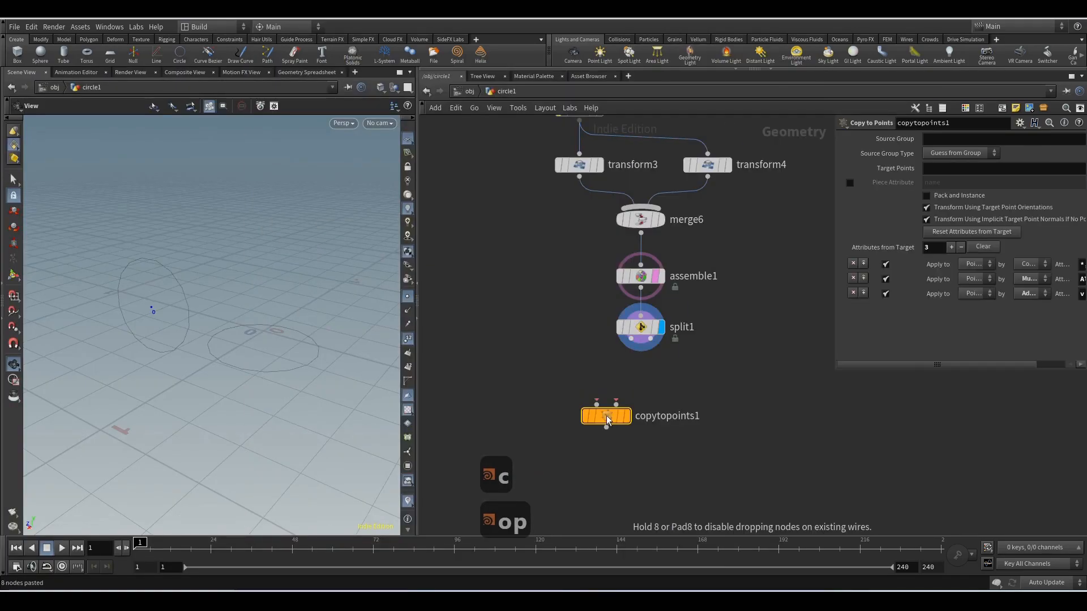
key("ctrl+v")
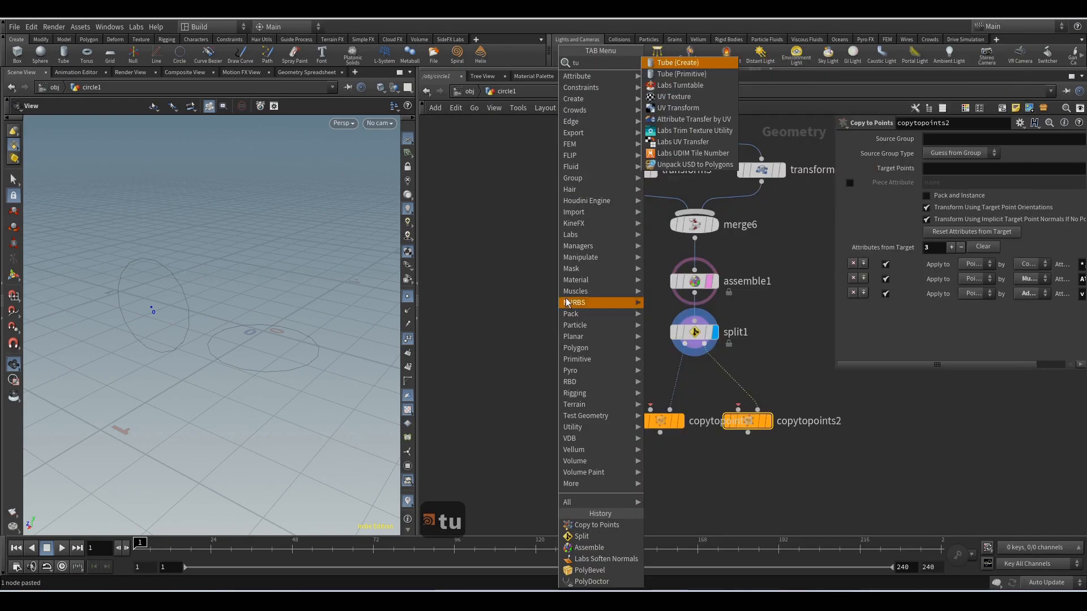
left_click(684, 63)
type("r")
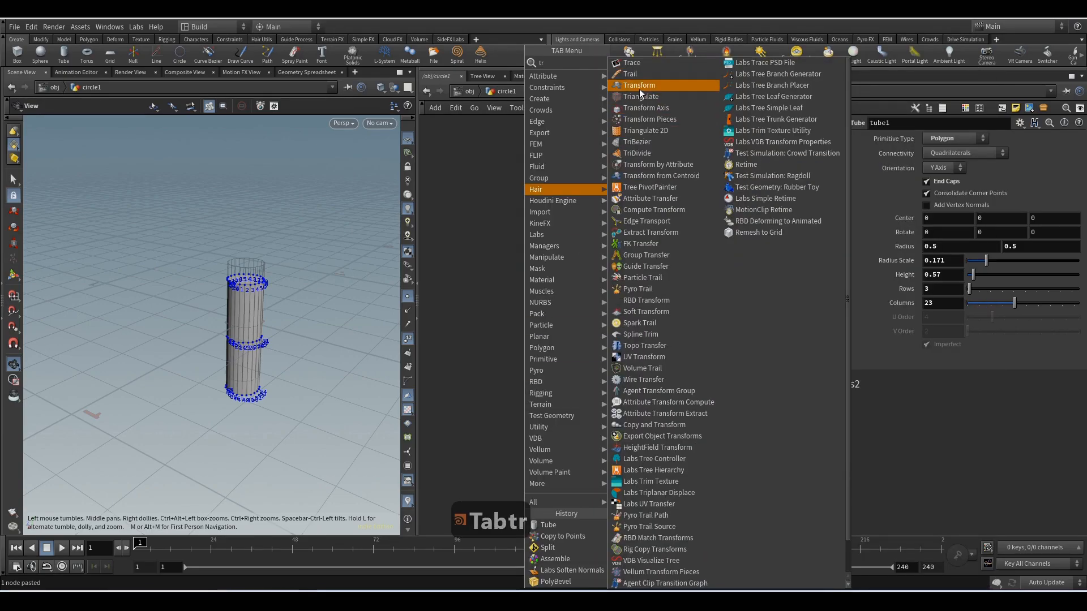
Rotate the tube 90 degrees about Z with a Transform before copying
left_click(639, 84)
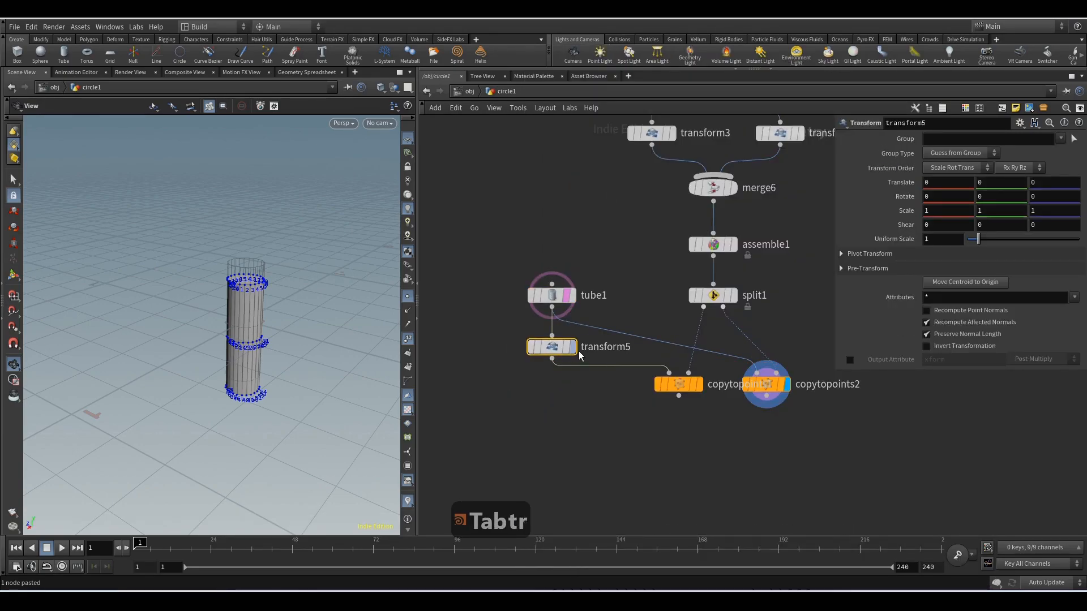
left_click(1050, 196)
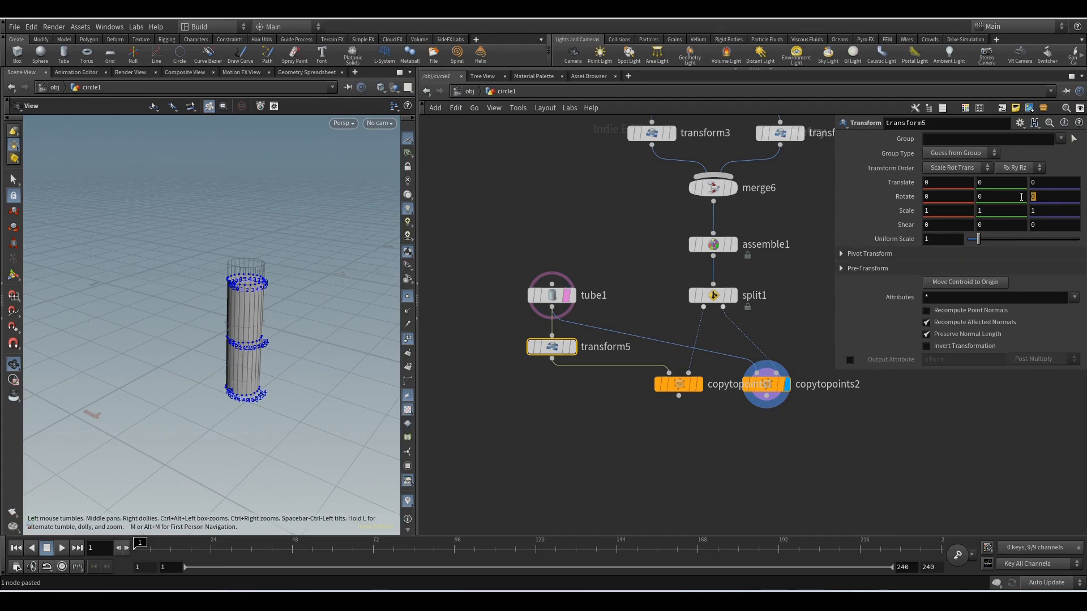
type("90")
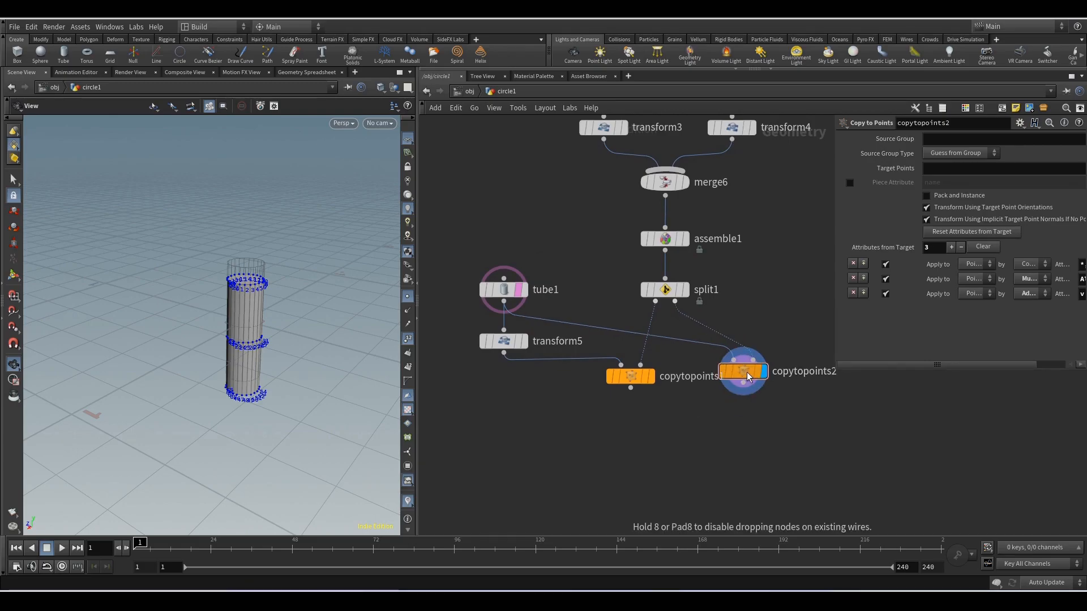
key("tab")
type("b")
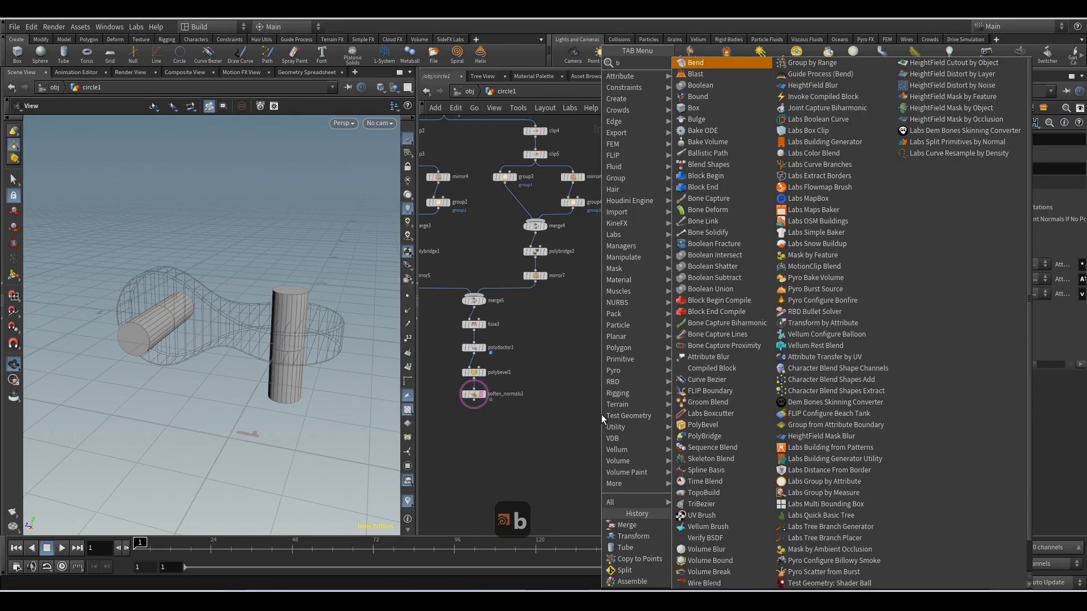
Boolean-subtract the tubes from soften_normals1 to cut two holes, display it, then add Fuse and PolyBevel
left_click(700, 85)
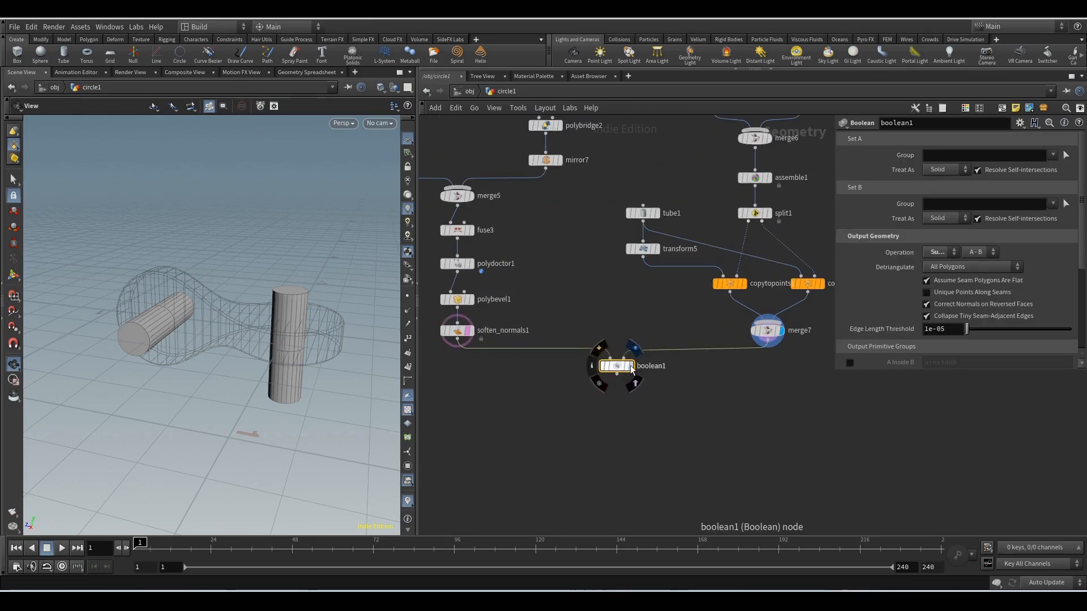
left_click(616, 366)
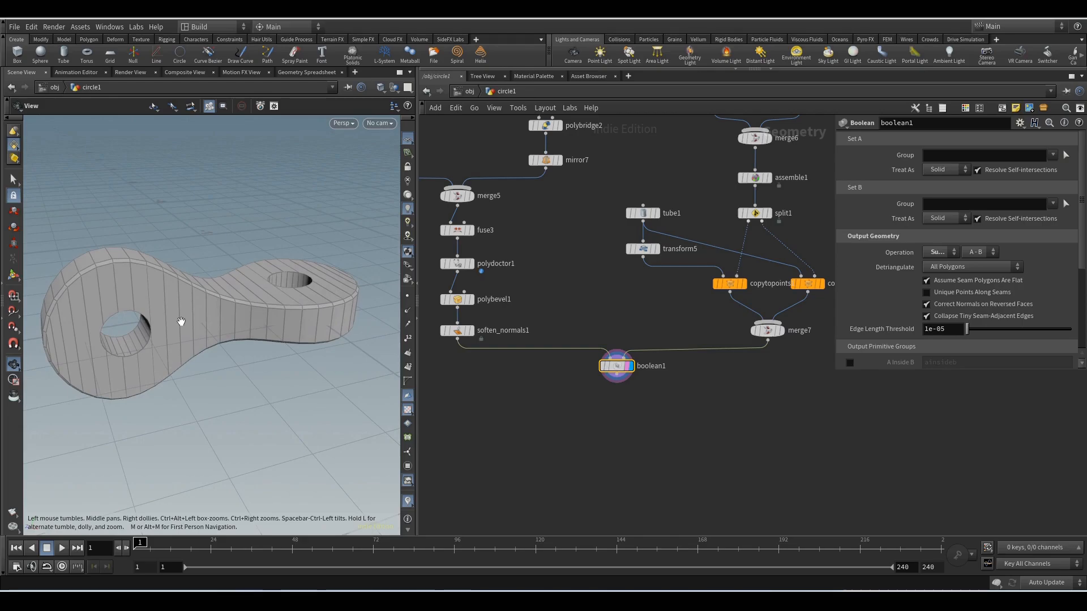
left_click(641, 213)
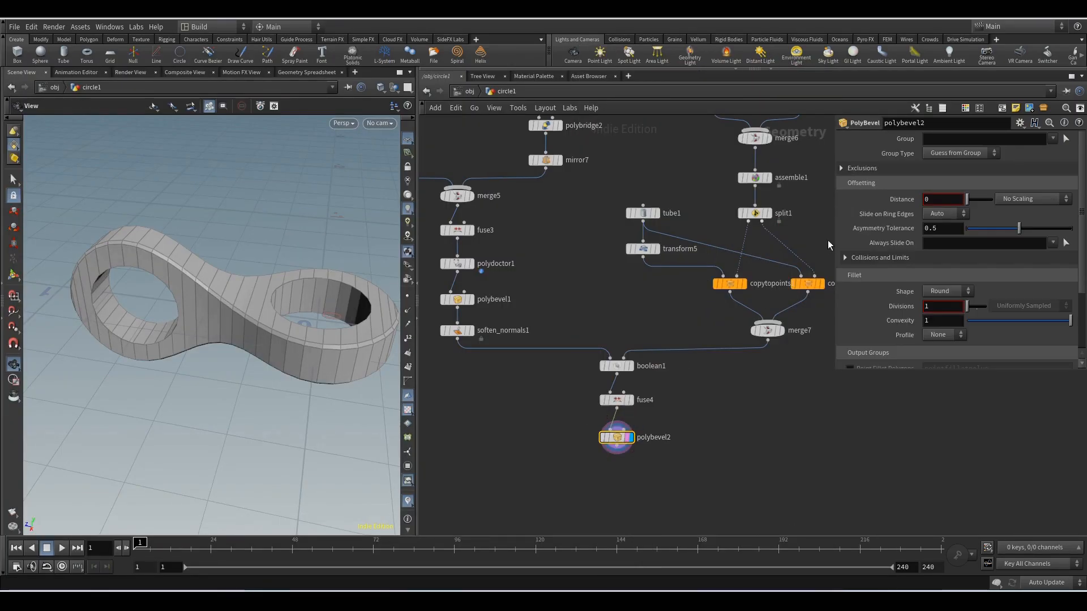
Output the boolean's A-B seam group, bevel only the abseams edges, and paste a copied soften-normals node
left_click(616, 366)
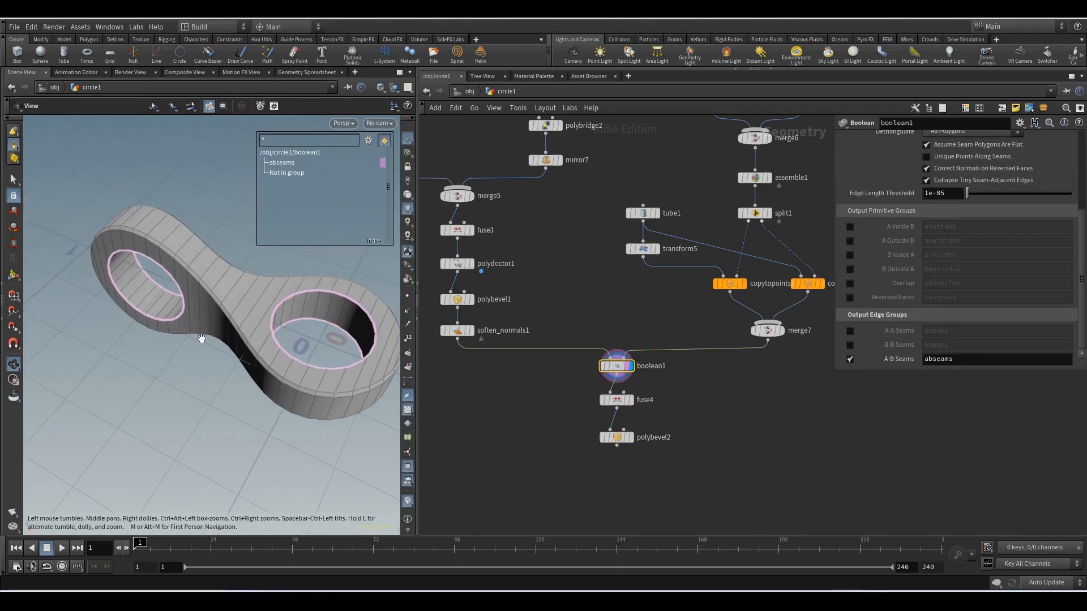
left_click(616, 437)
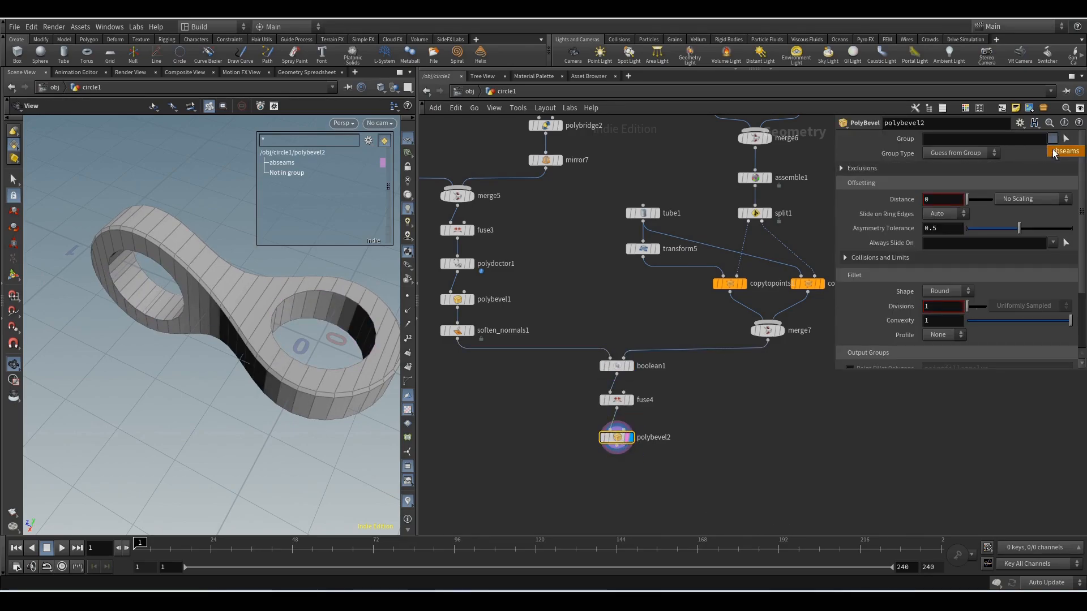
left_click(1065, 150)
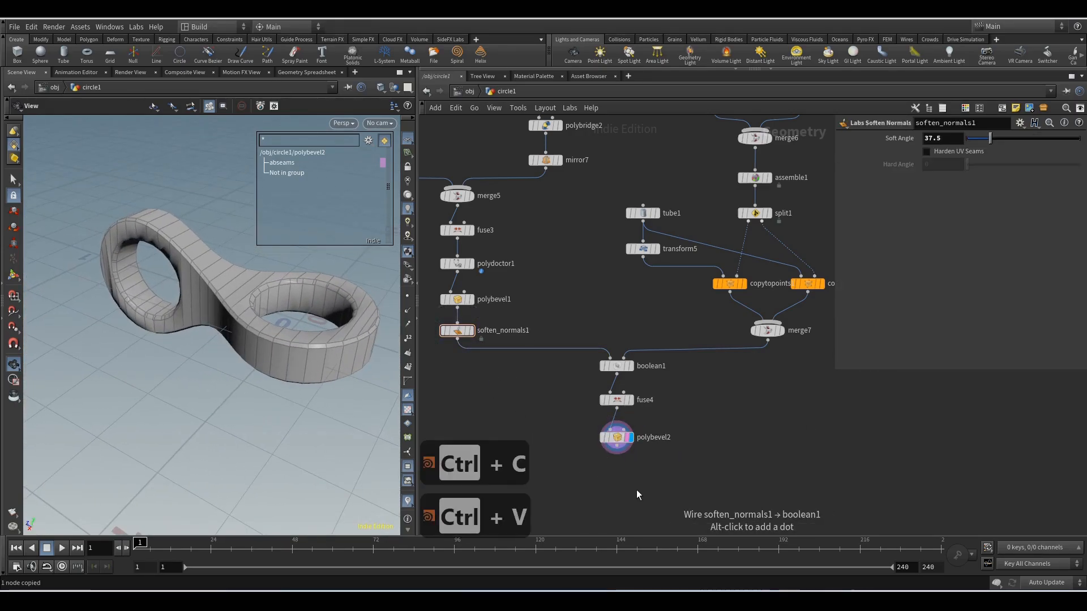
key("ctrl+v")
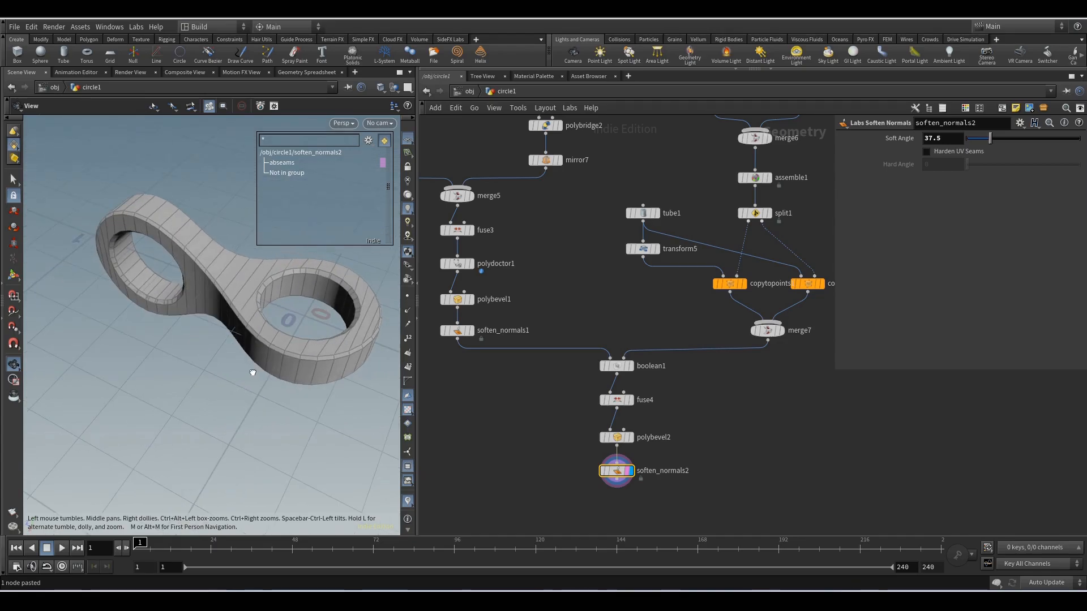
Inset the ring's face band by 0.01 with a PolyExtrude, output its extrudeFront group, and isolate it with a Split
key("Delete")
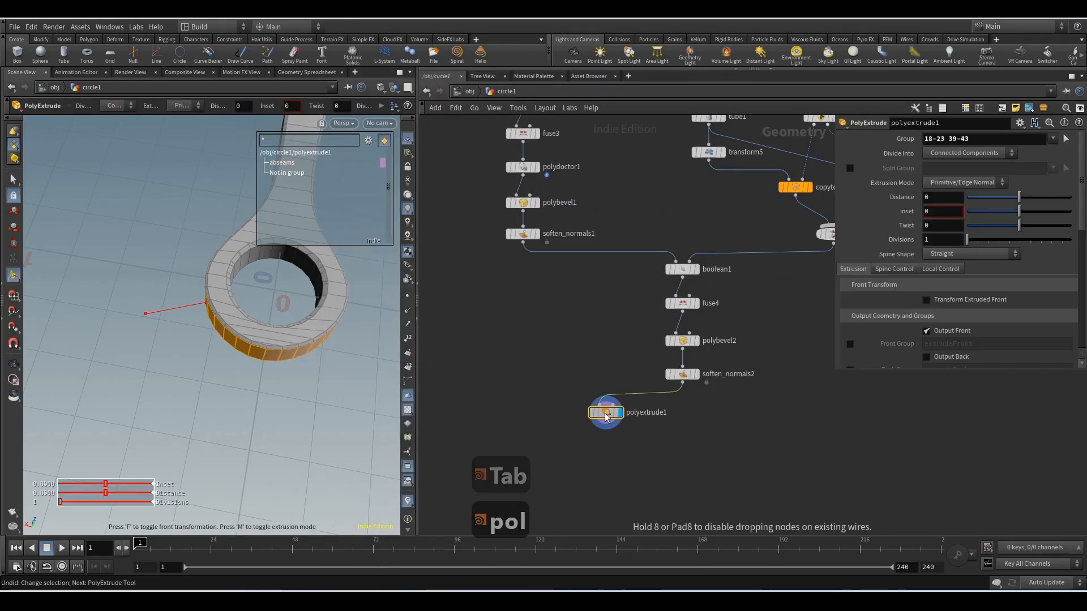
left_click(943, 210)
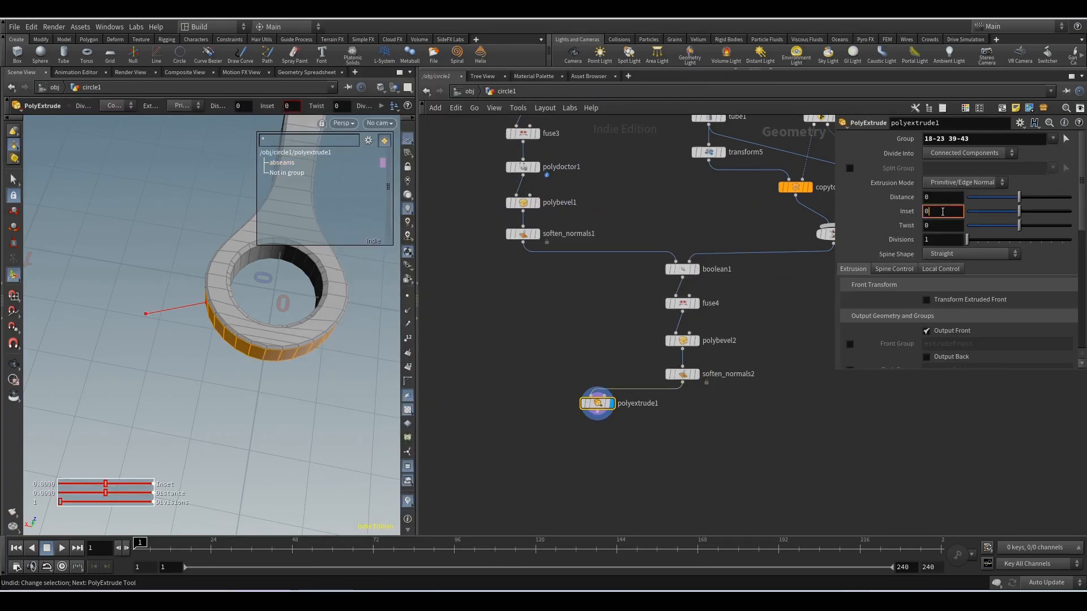
type("0.01")
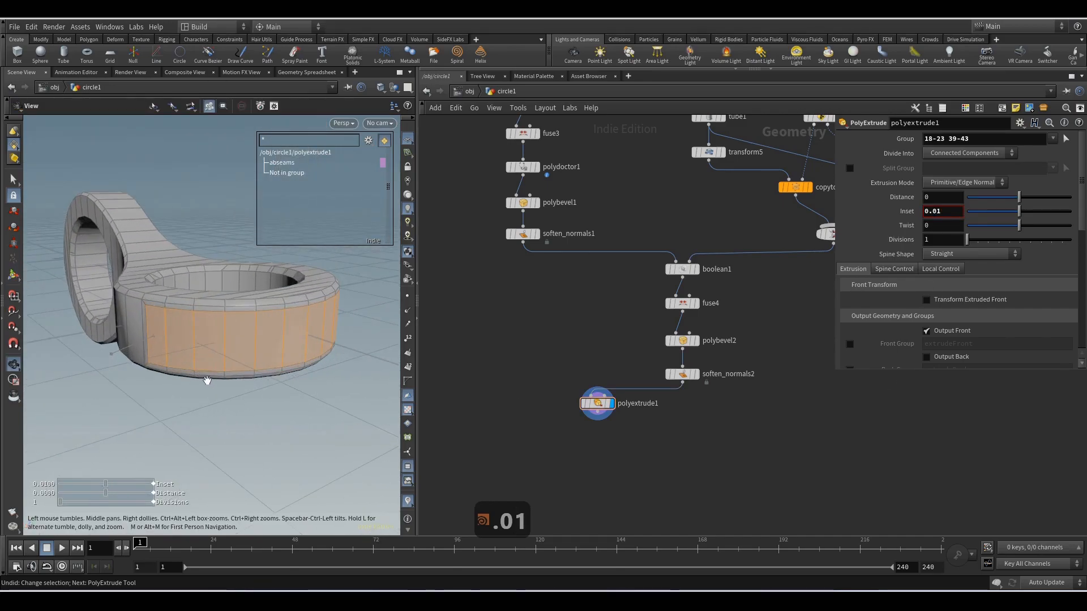
key("Tab")
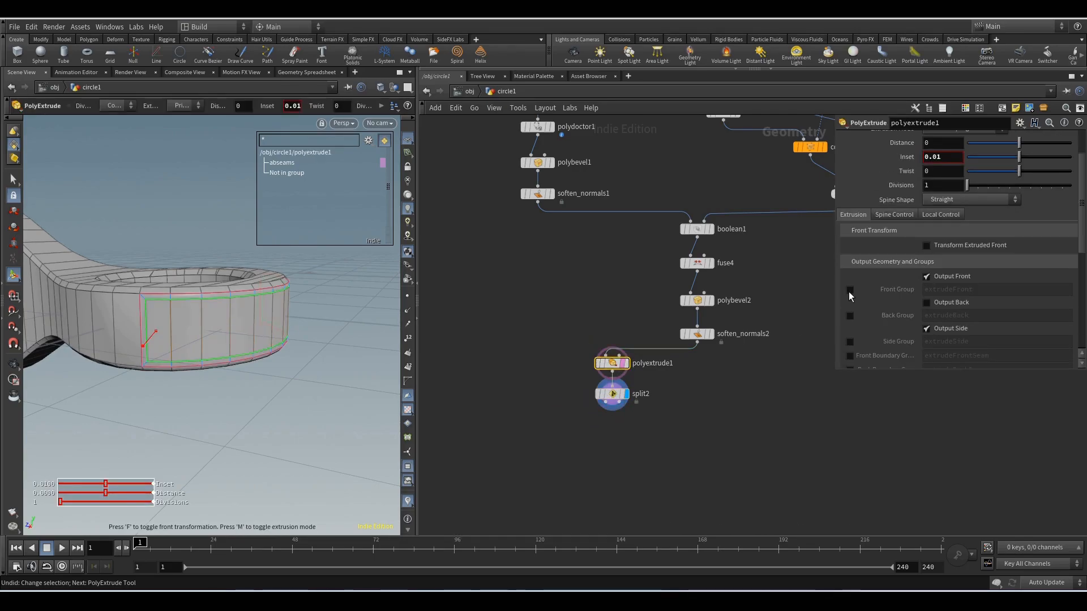
left_click(850, 289)
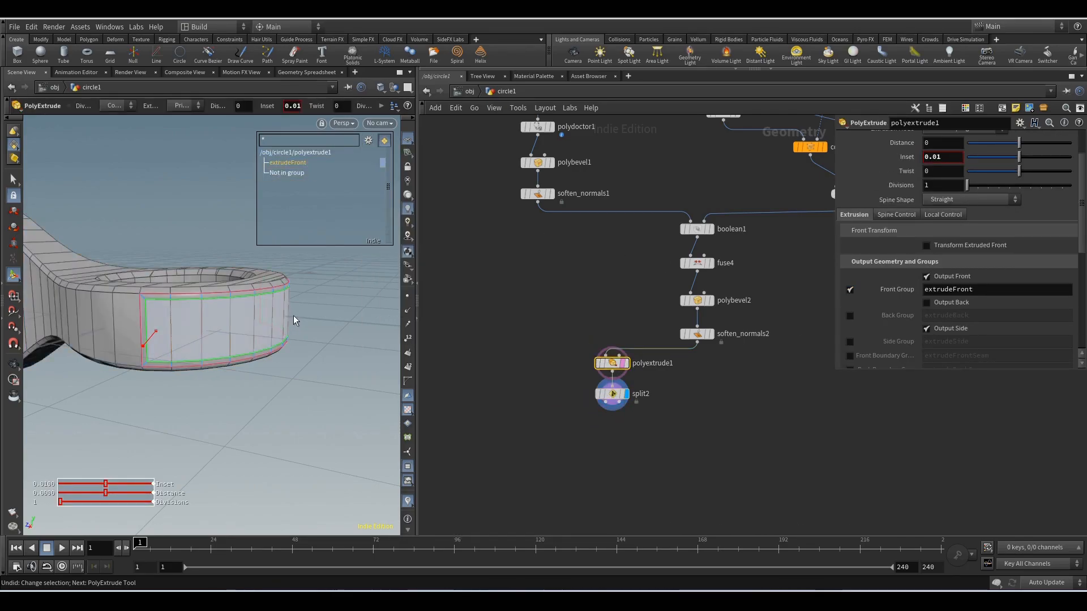
left_click(612, 394)
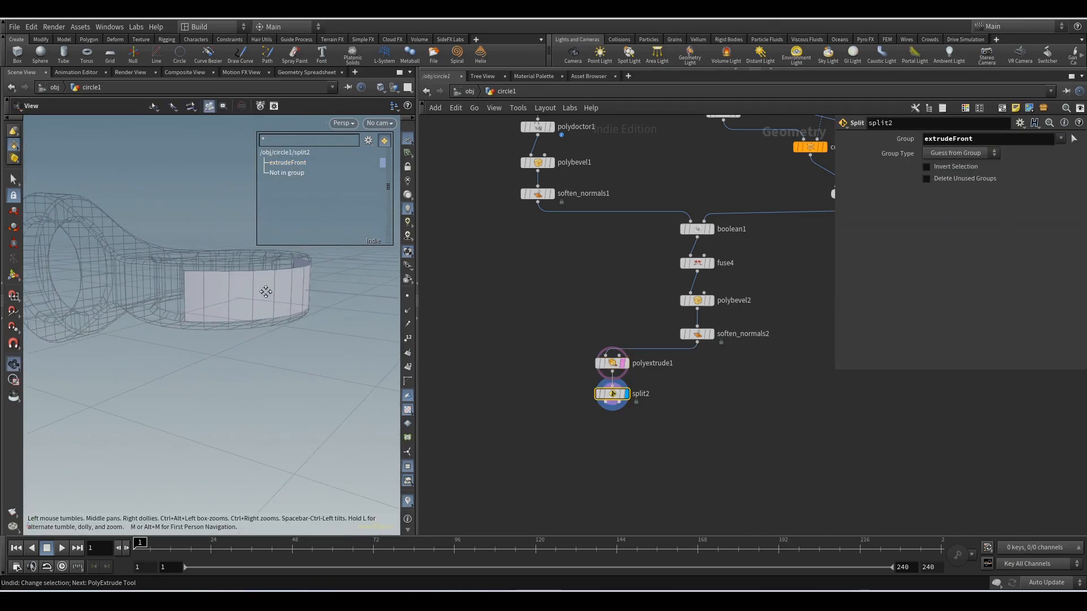
Extrude the split band, then bevel its edges with distance 0.014 and four divisions
type("pol")
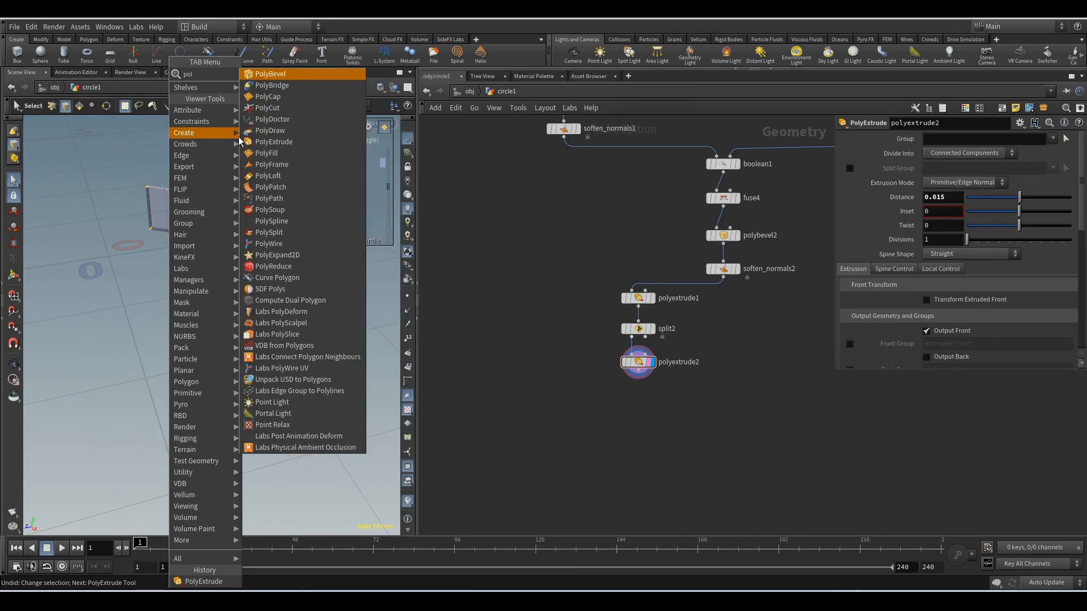
left_click(271, 74)
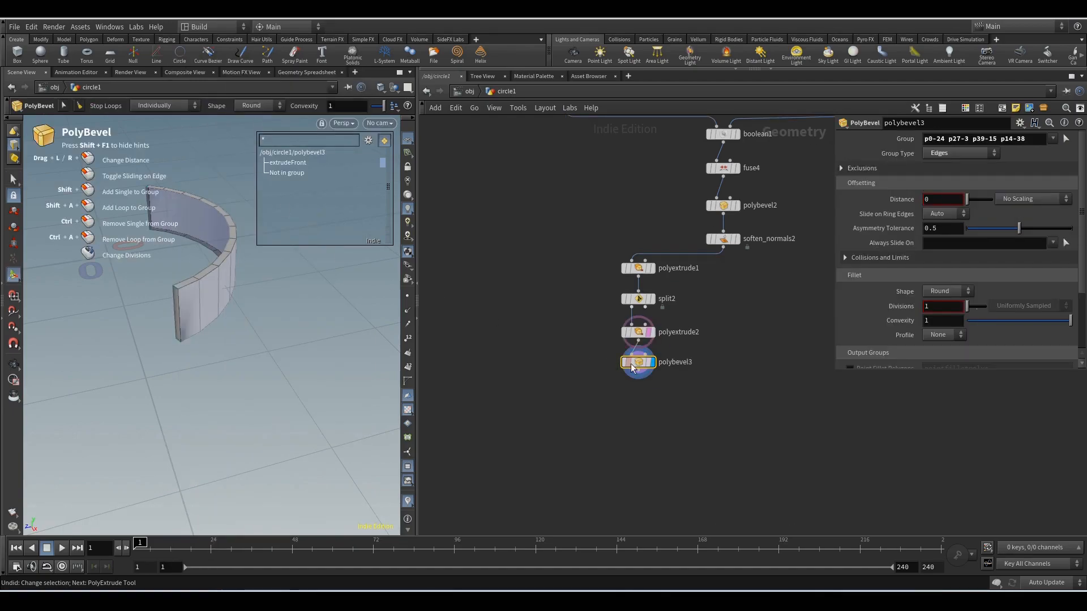
left_click(943, 199)
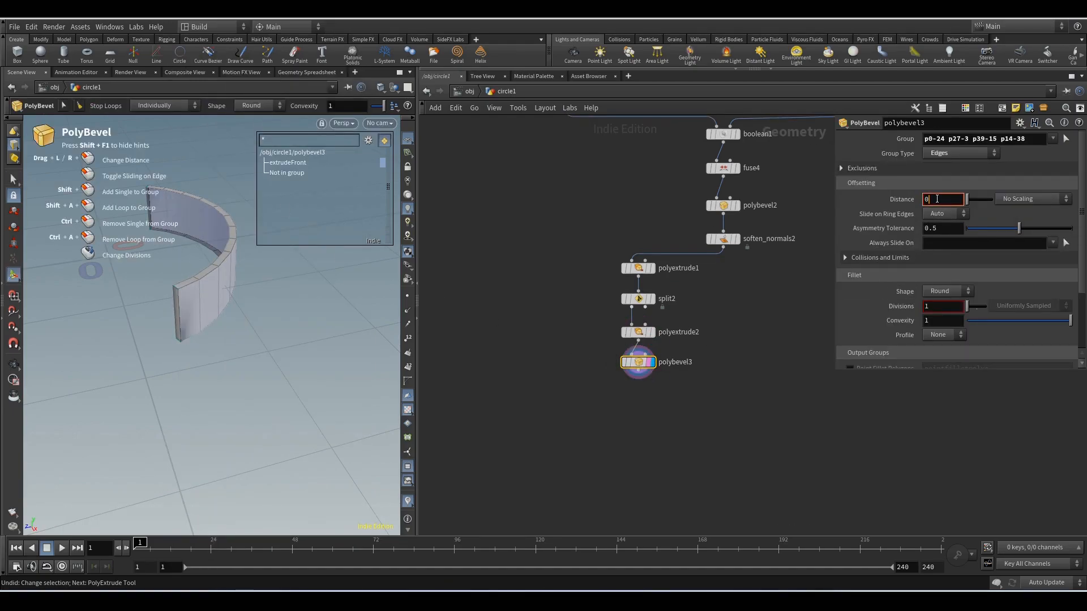
type("0.14")
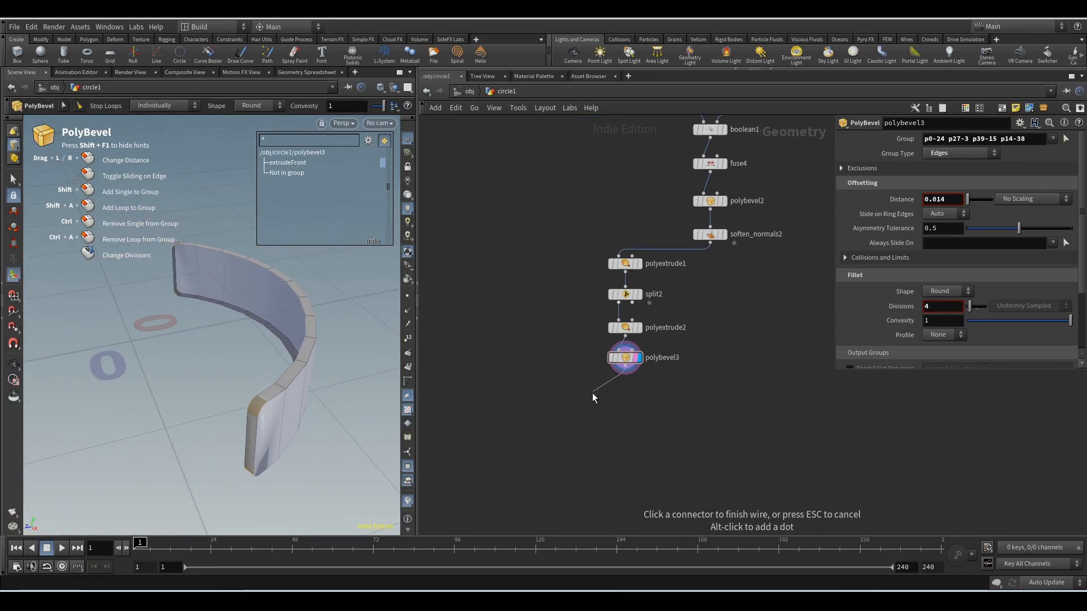
Add a 0.003 PolyBevel across the band's faces and paste a copied soften-normals node after it
left_click(625, 394)
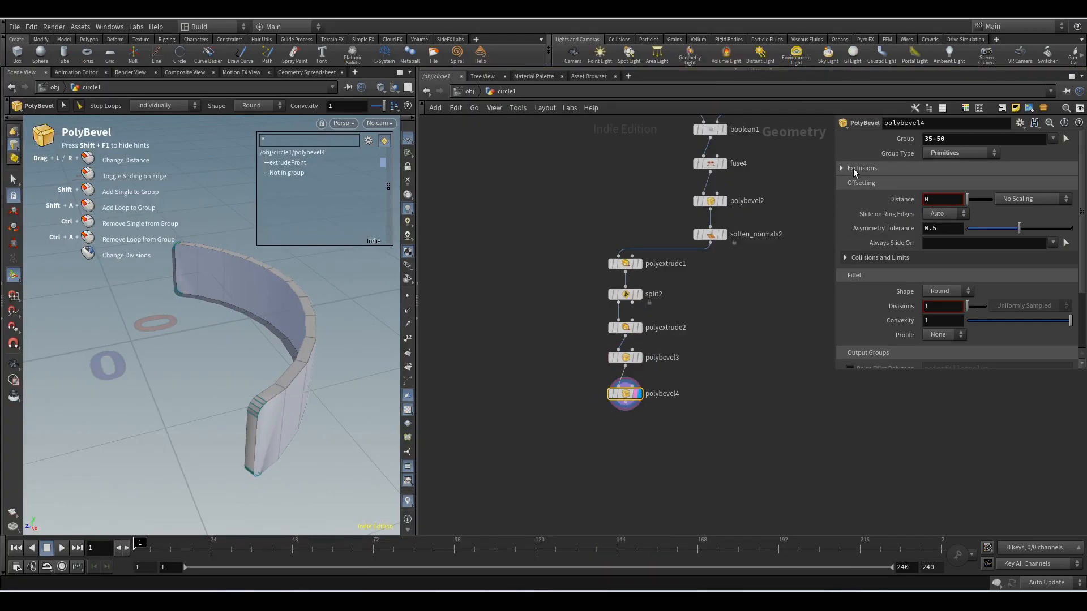
left_click(861, 167)
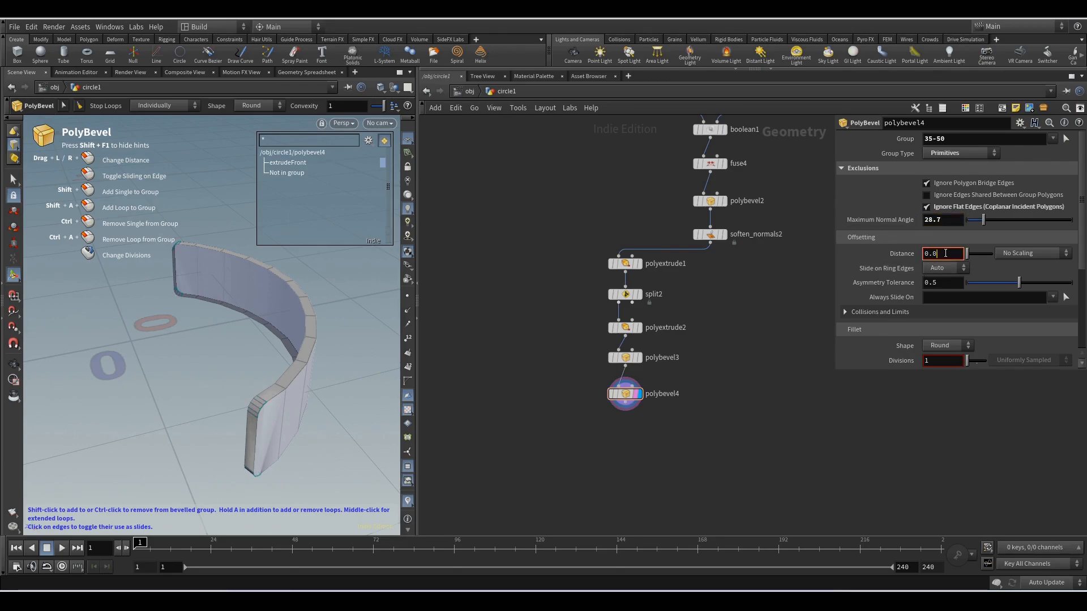
type("0.003")
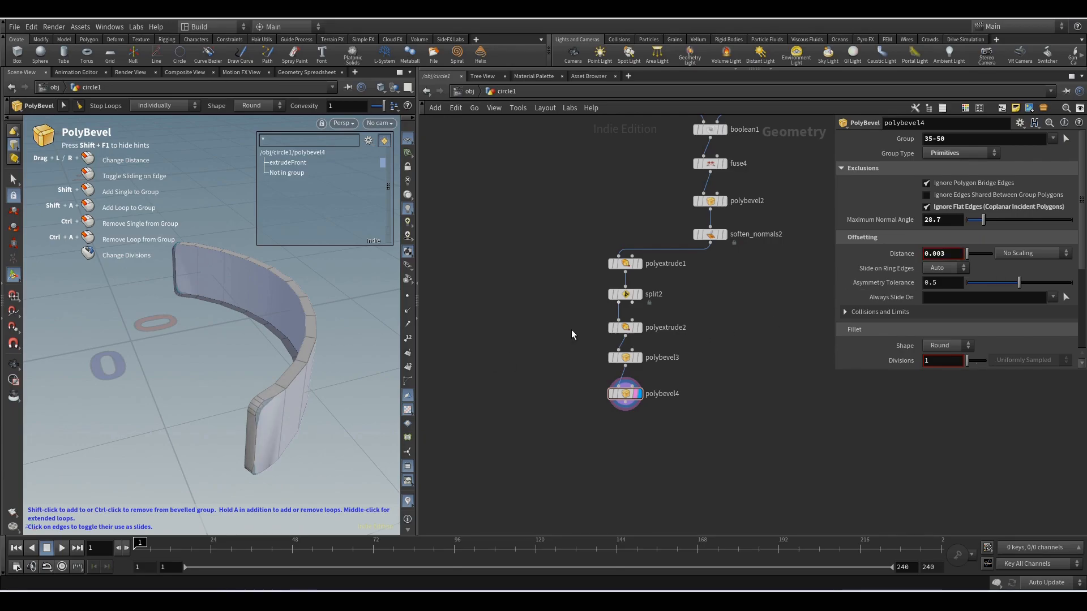
left_click(926, 184)
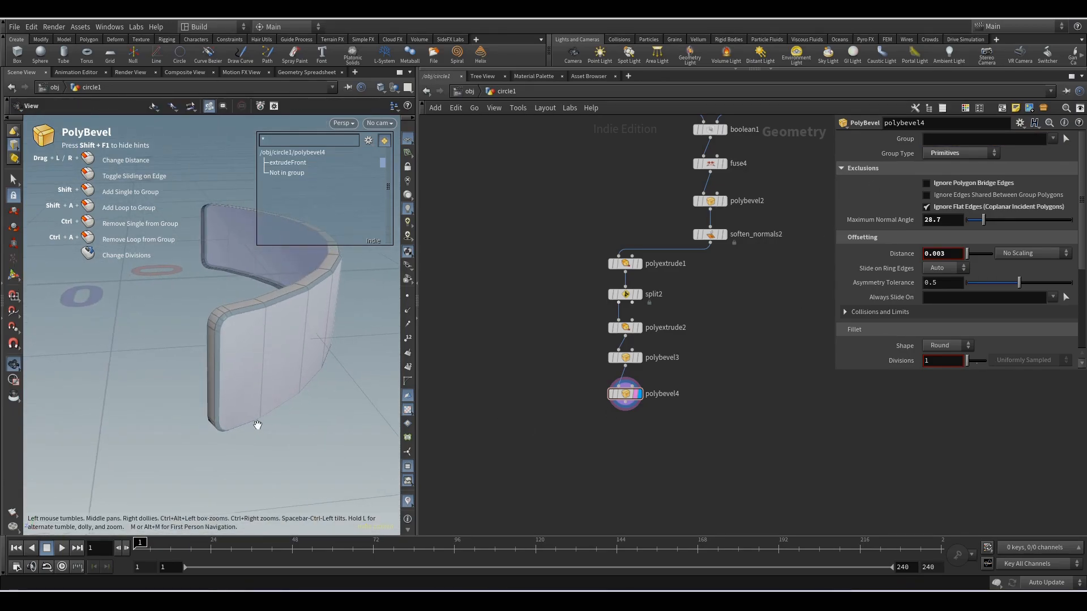
key("ctrl+c")
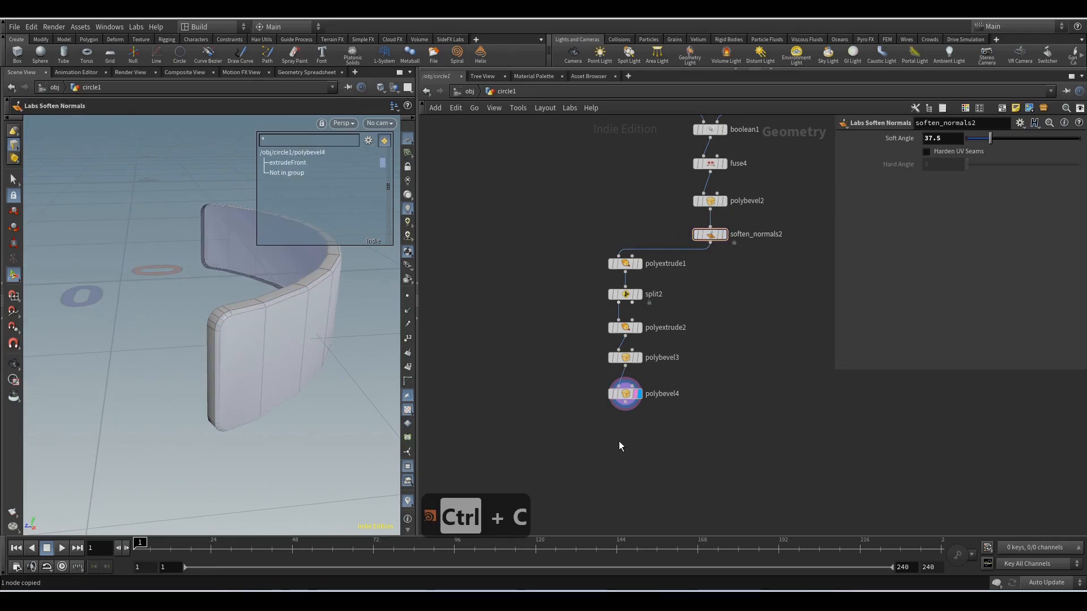
key("ctrl+v")
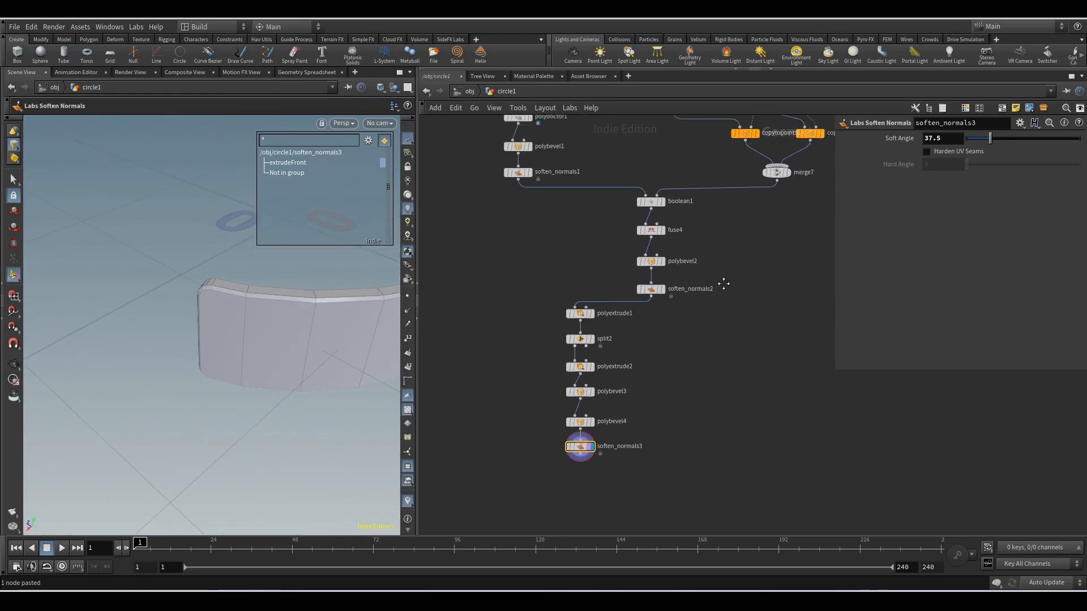
Create a thin box slab of size 0.006 and display it on its own
type("bo")
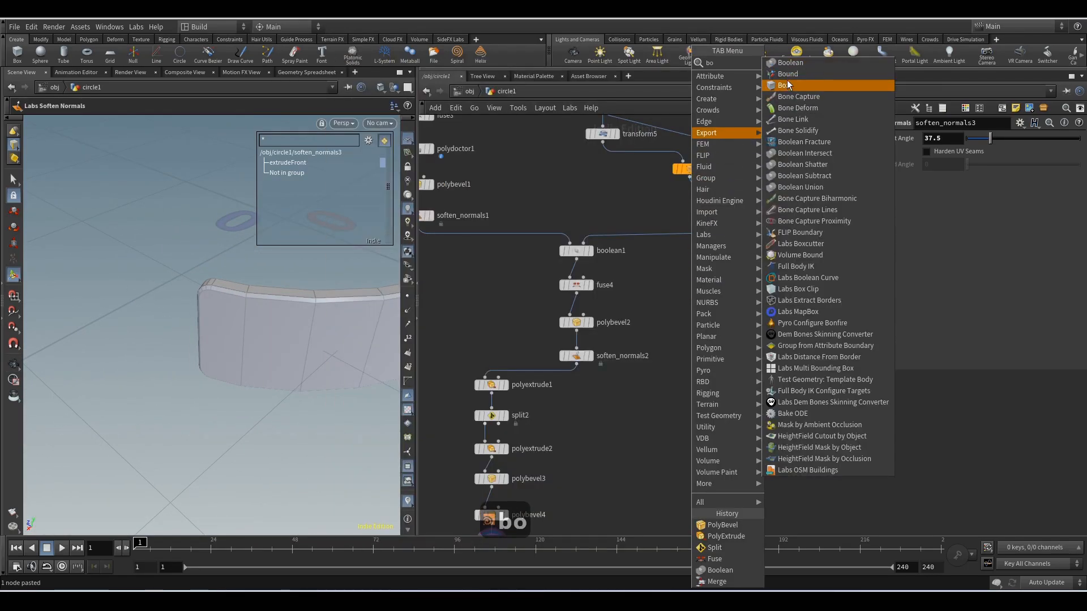
left_click(784, 84)
type("0.006")
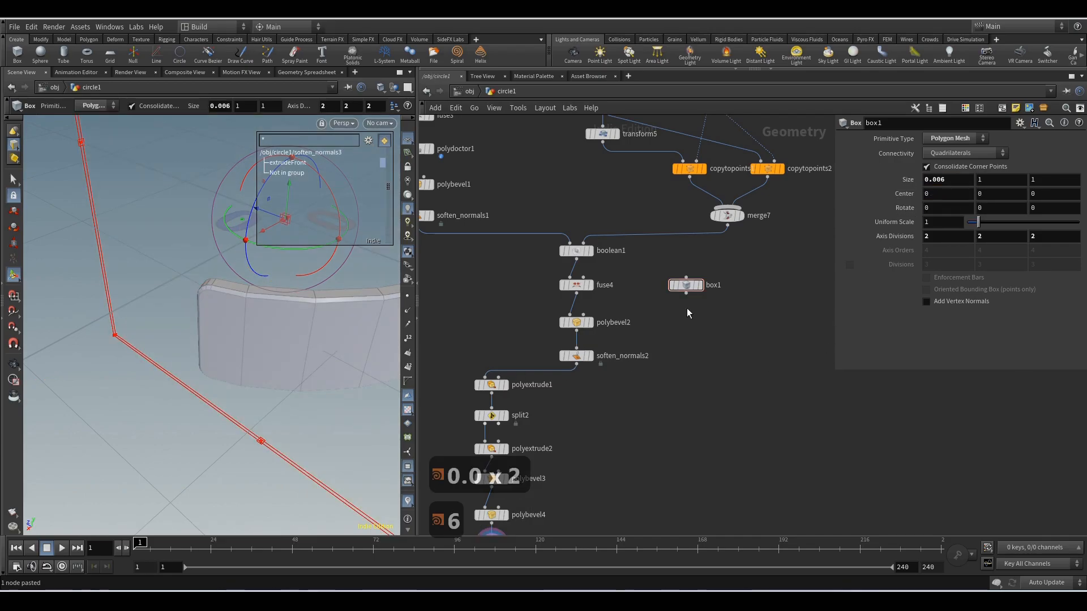
left_click(699, 285)
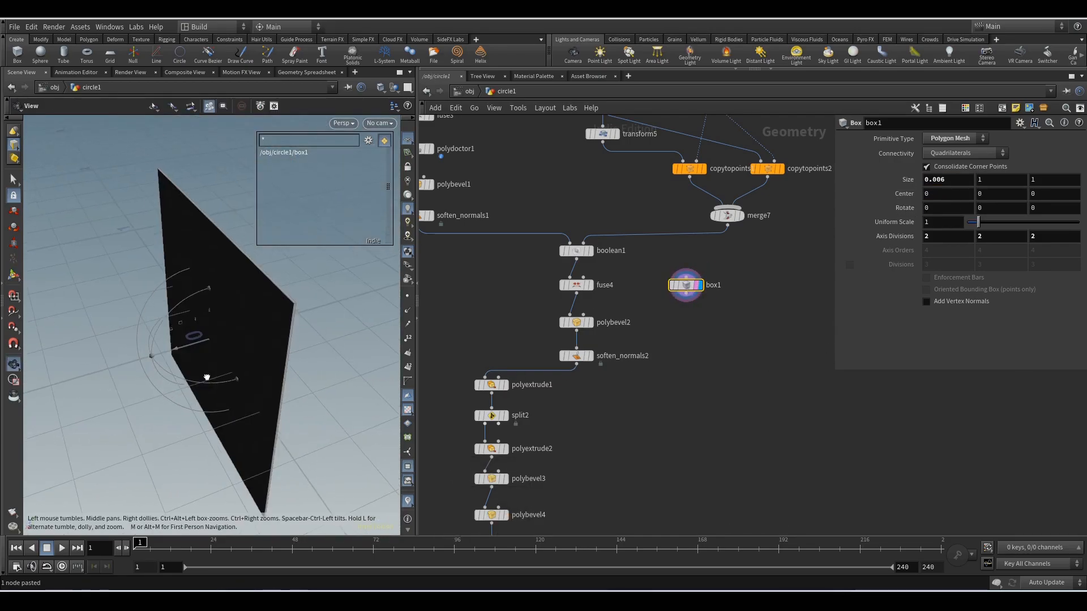
left_click(686, 286)
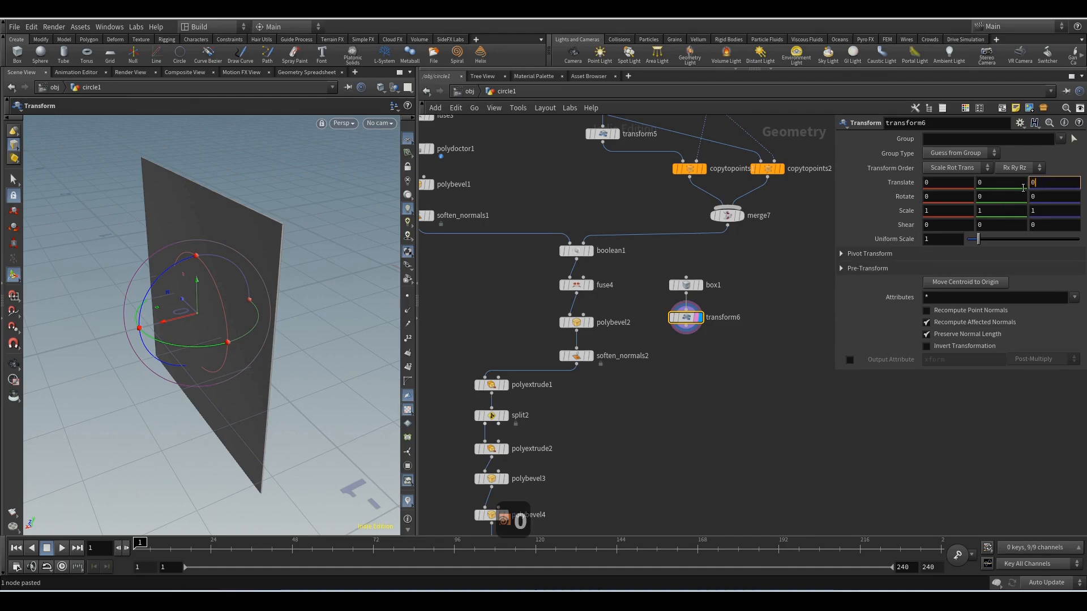
Shift the slab to 1.095 against the figure-eight mesh, then add a second transform for a -1.5 offset copy
type("1.")
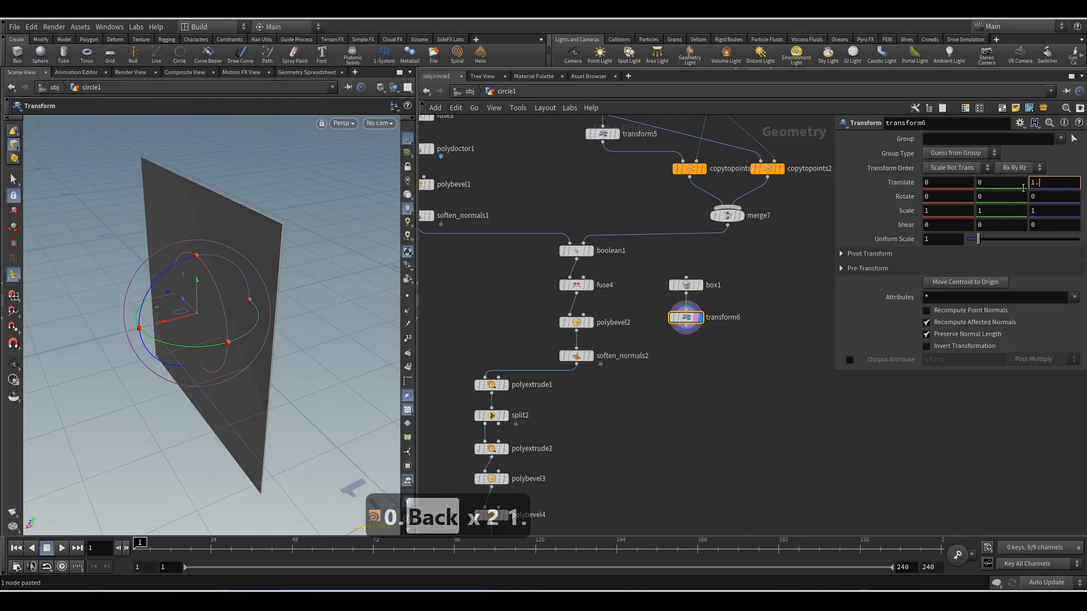
type("1.095")
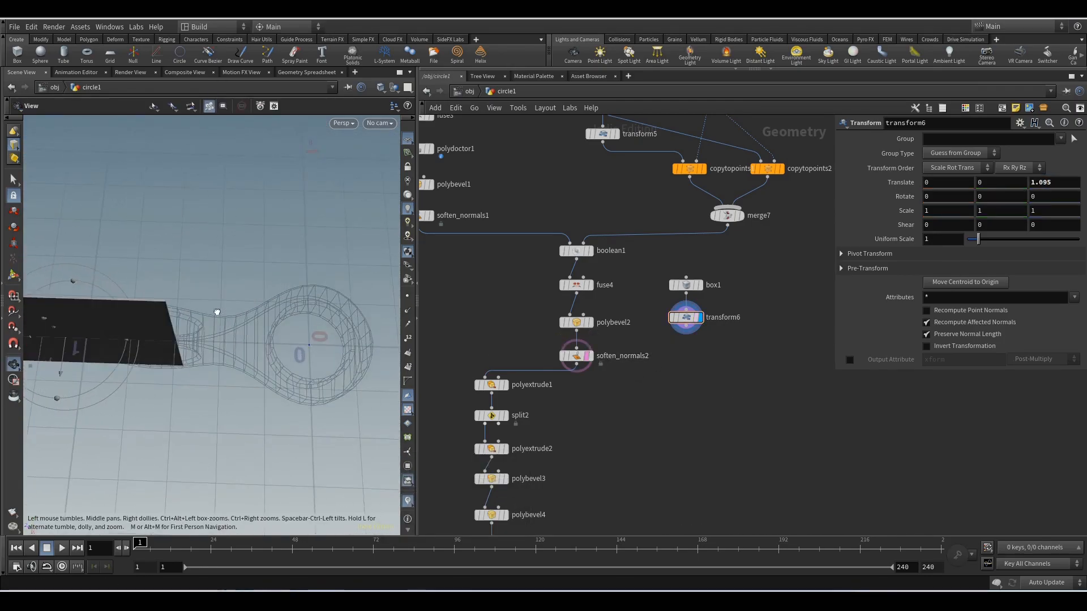
left_click(1054, 203)
type("tr")
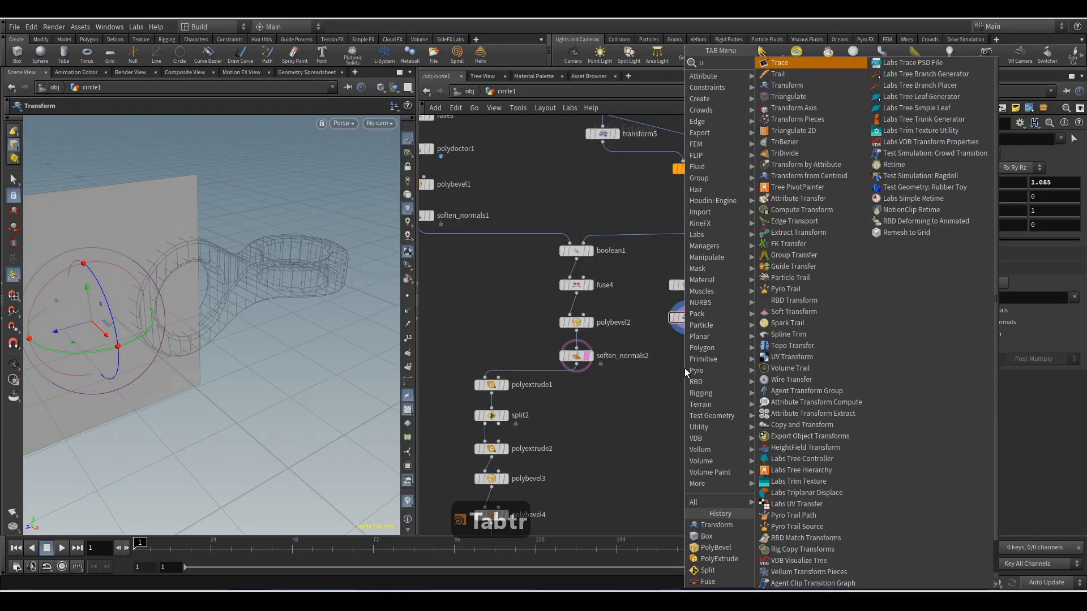
left_click(787, 85)
type("m")
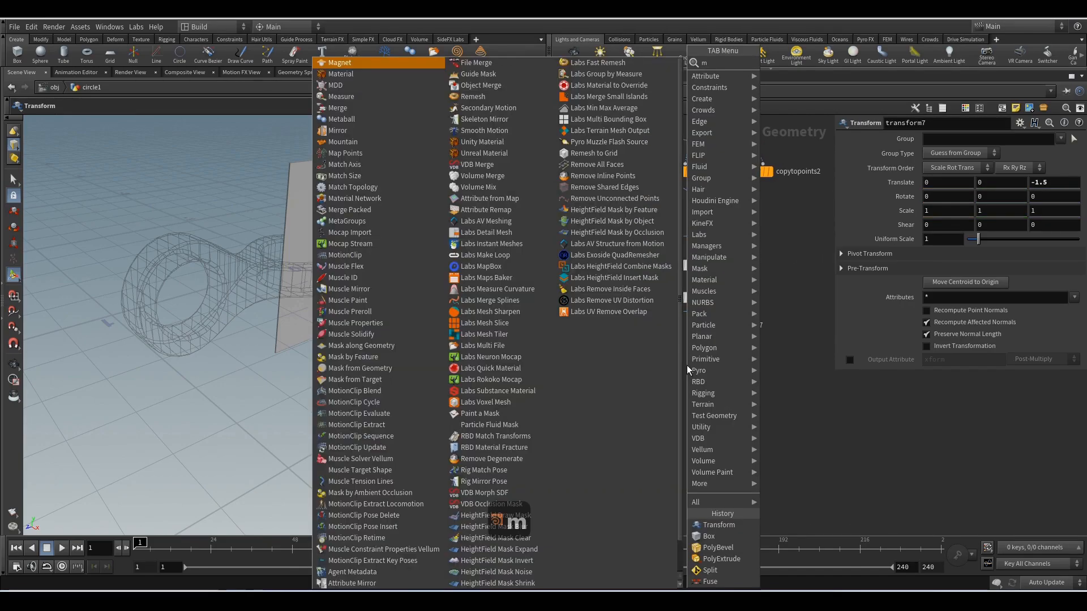
Merge the two slabs, cut the softened figure-eight mesh with them in boolean2, and paste a soften-normals copy
left_click(341, 108)
type("bo")
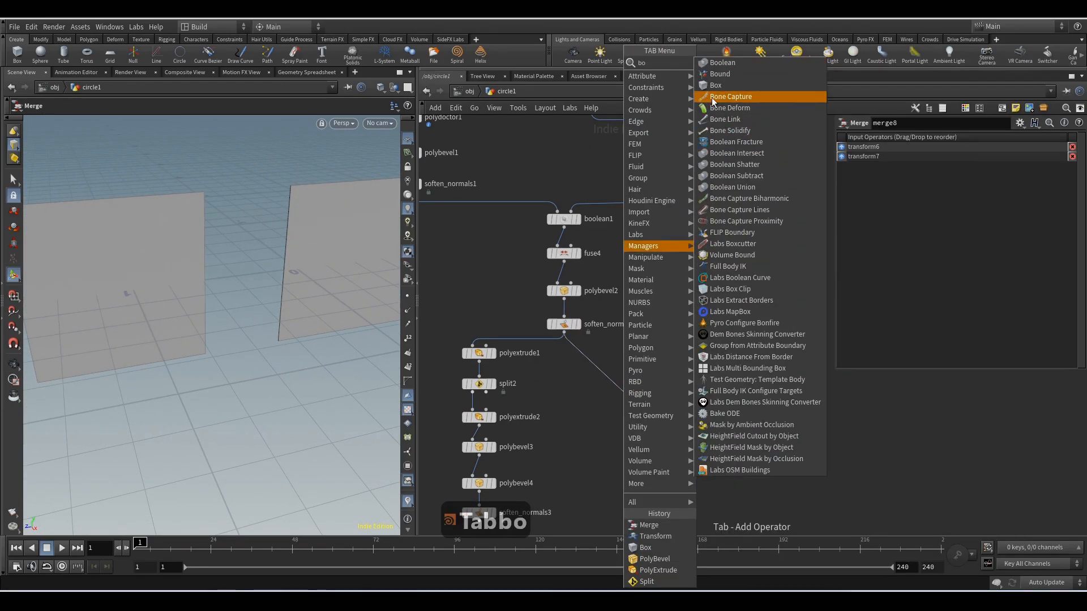
left_click(722, 62)
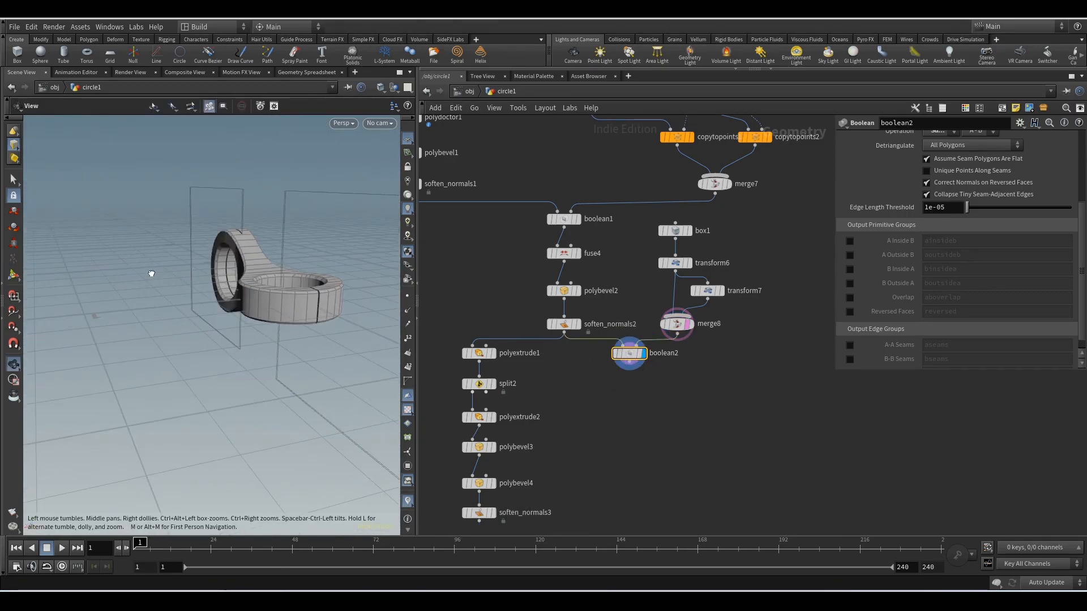
left_click(573, 292)
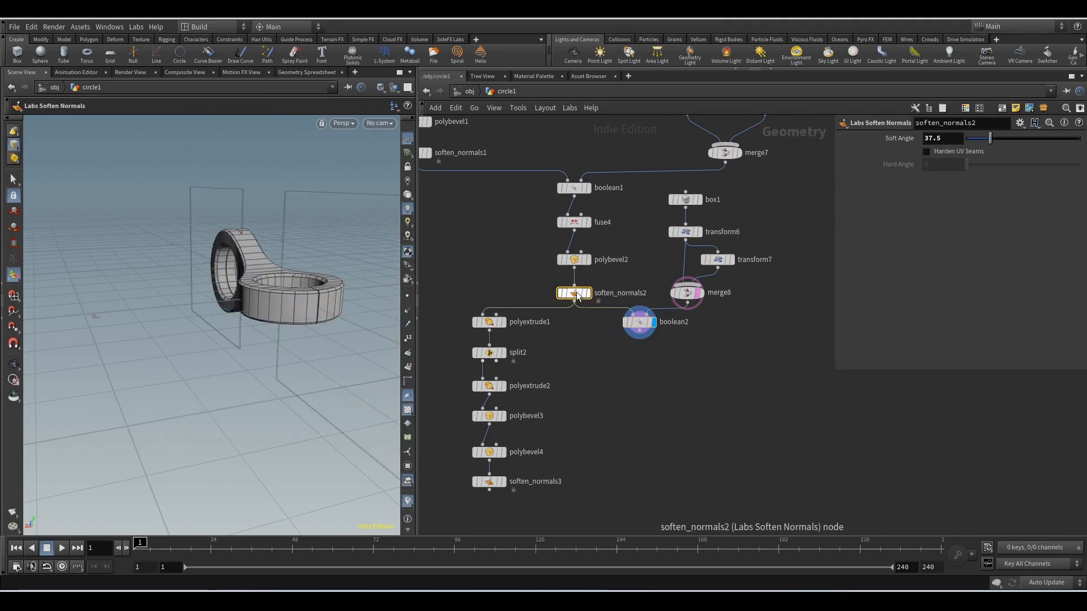
key("ctrl+v")
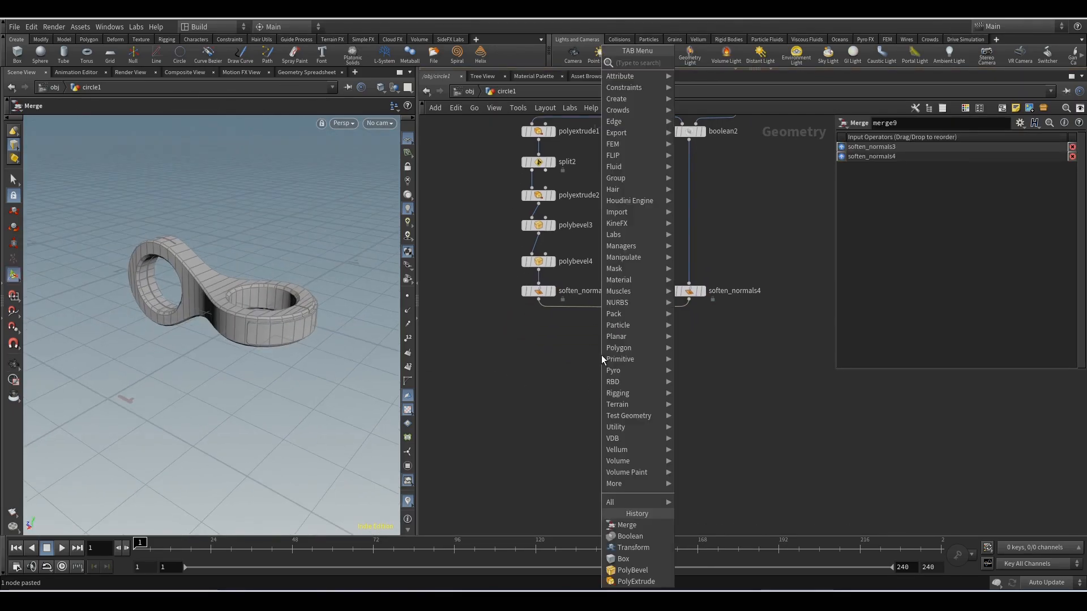
Merge the softened boolean result with the beveled band ahead of the final null
left_click(626, 524)
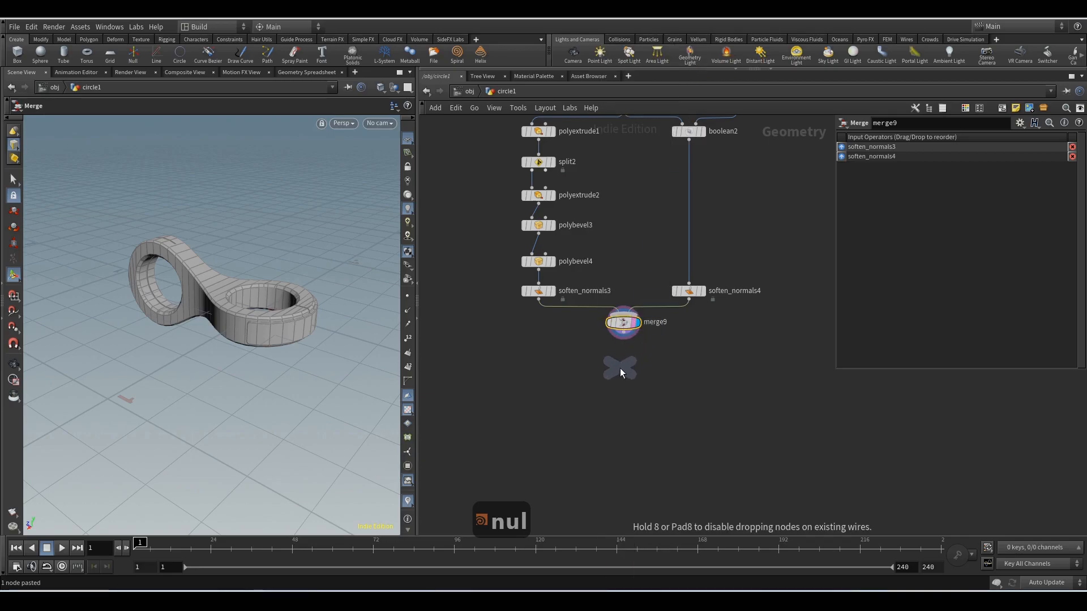